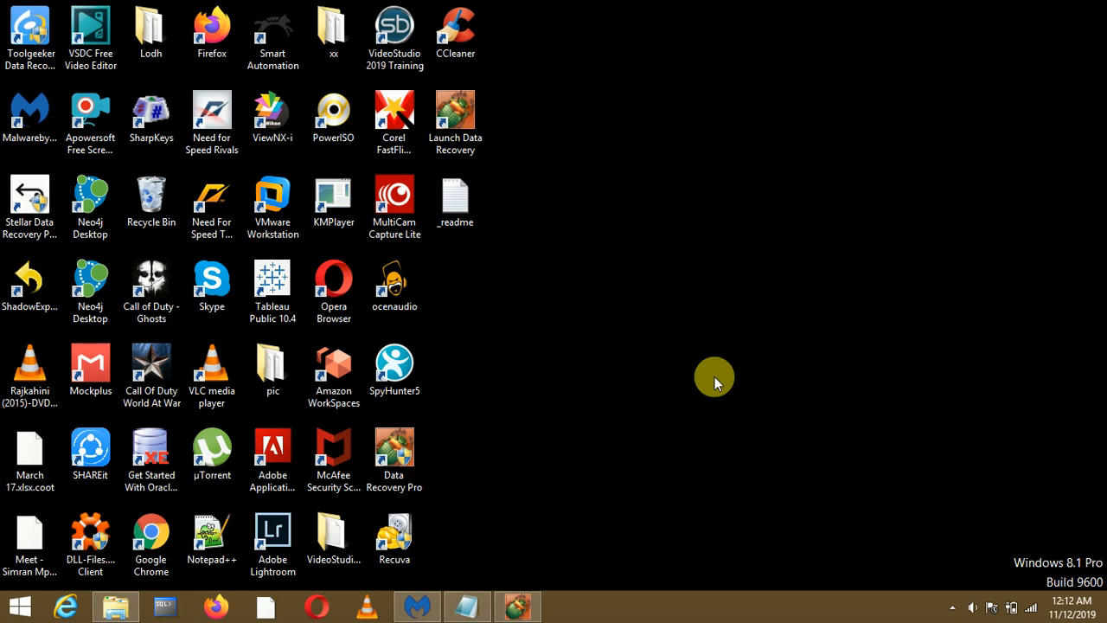
View the encrypted .coot files inside the Lodh folder
left_click(150, 31)
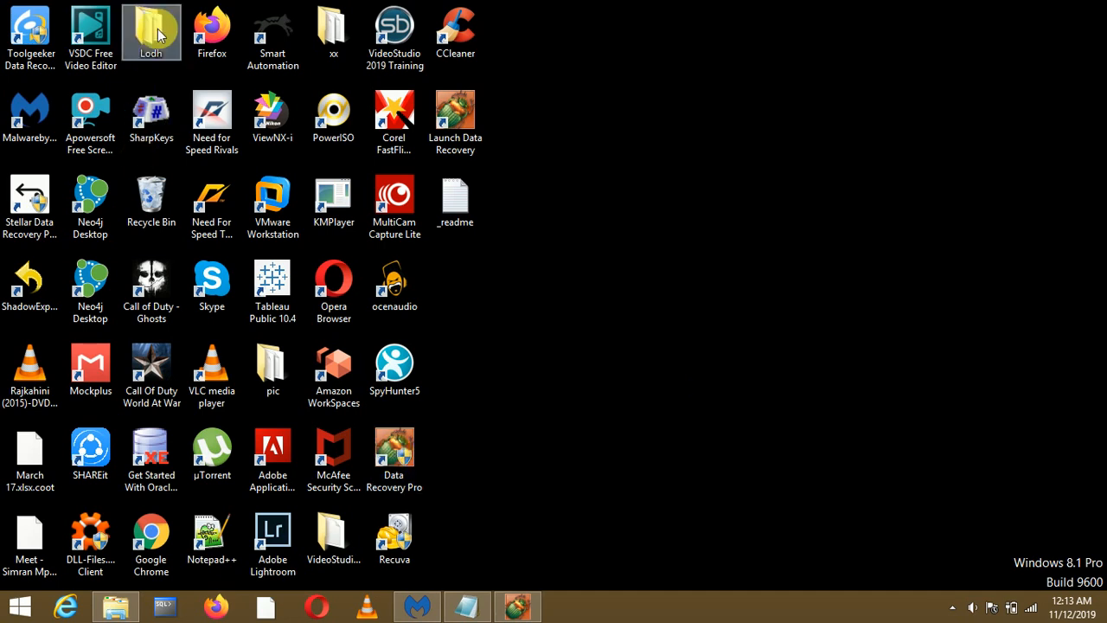
double_click(151, 31)
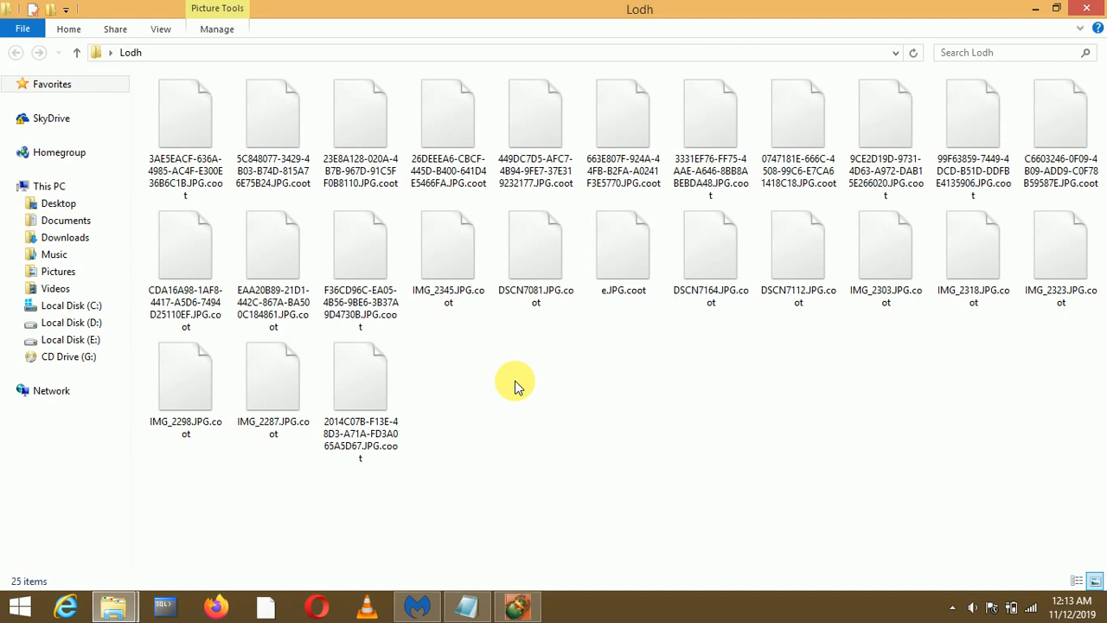
left_click(536, 121)
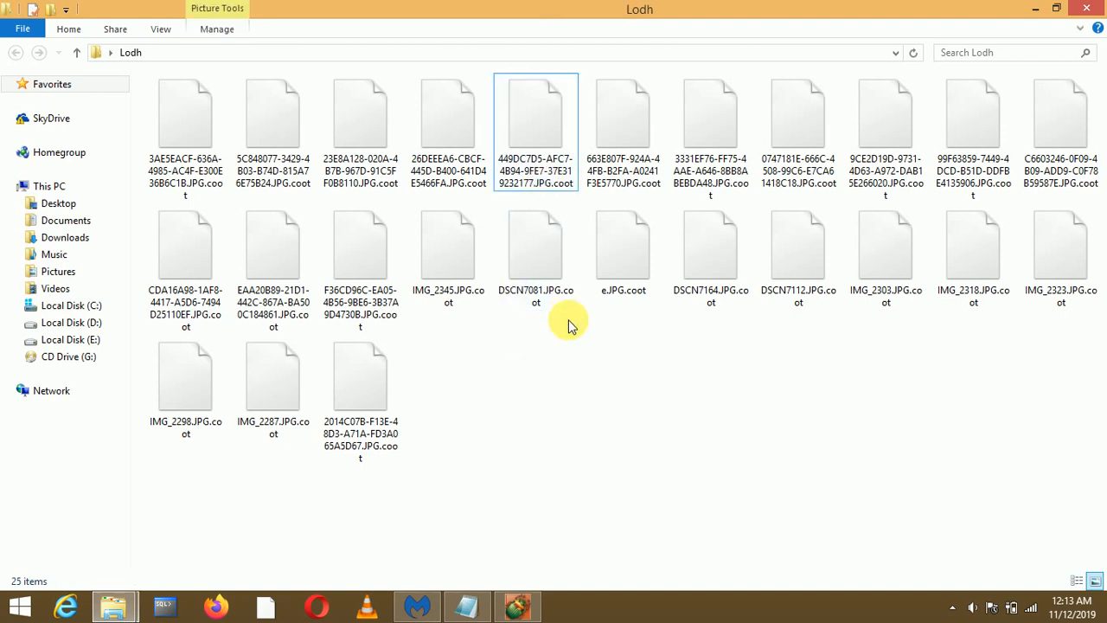
mouse_move(571, 181)
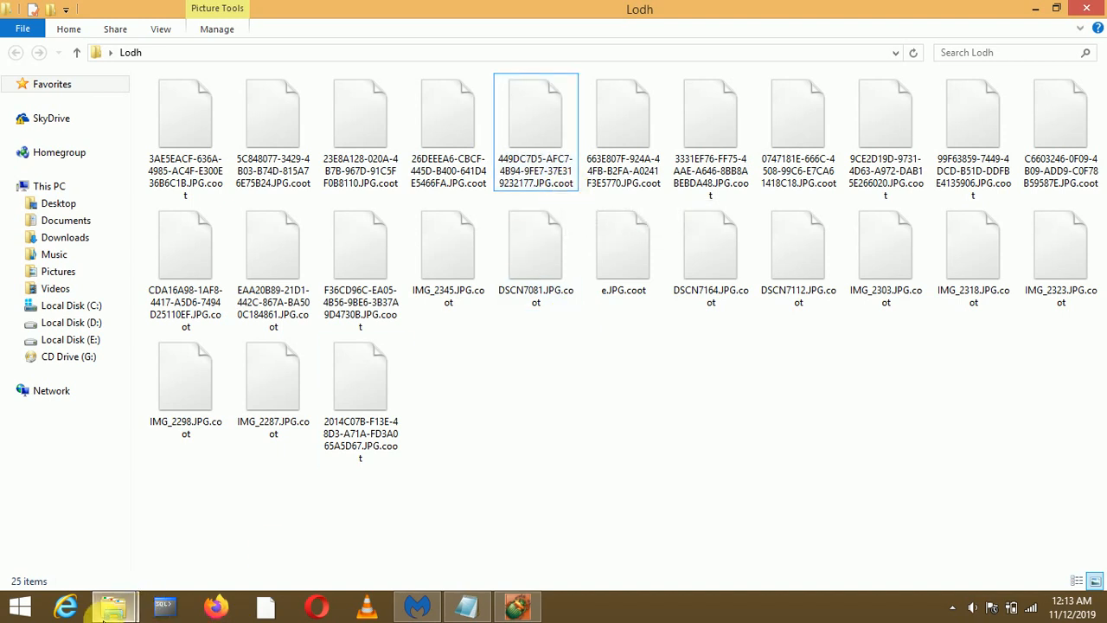
mouse_move(253, 499)
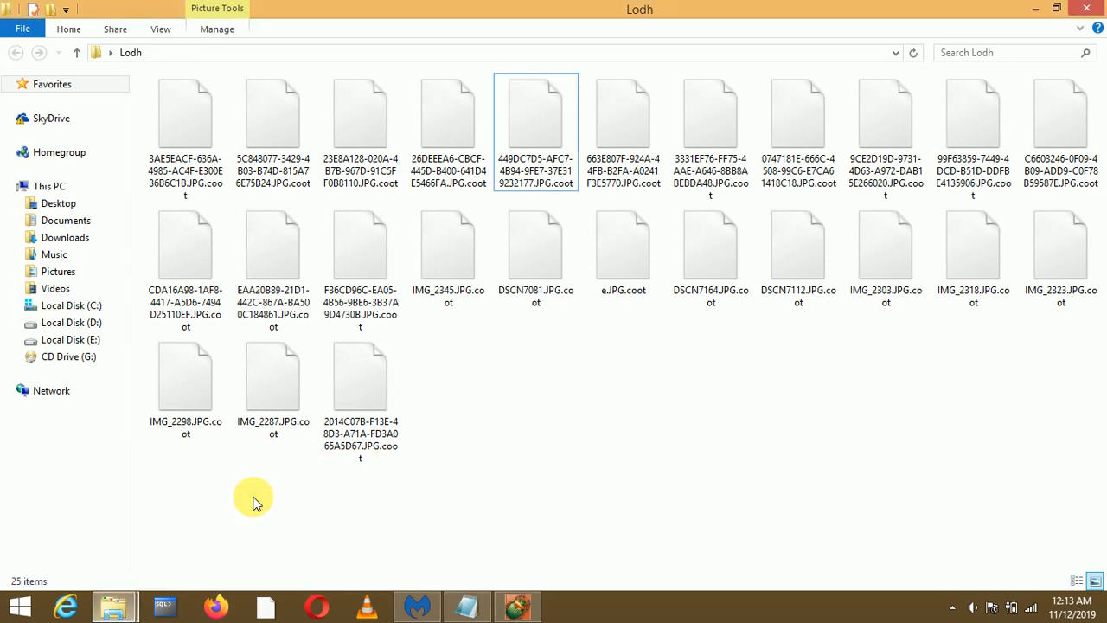
Inspect the .coot files on Local Disk (E:) and in Koo Biye, then close Explorer
left_click(71, 339)
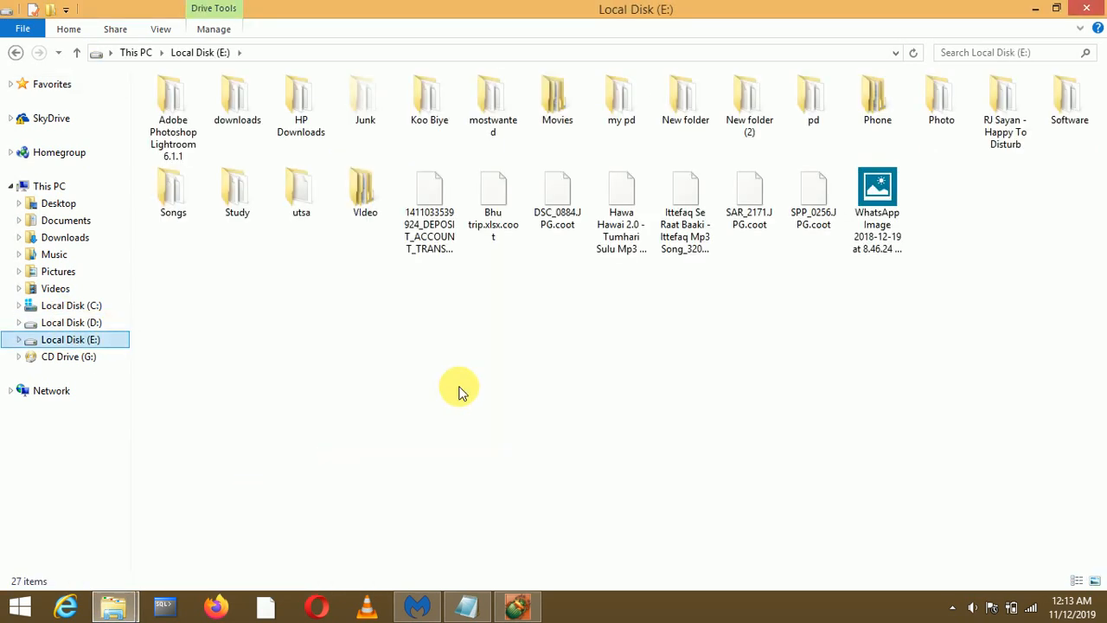
mouse_move(627, 336)
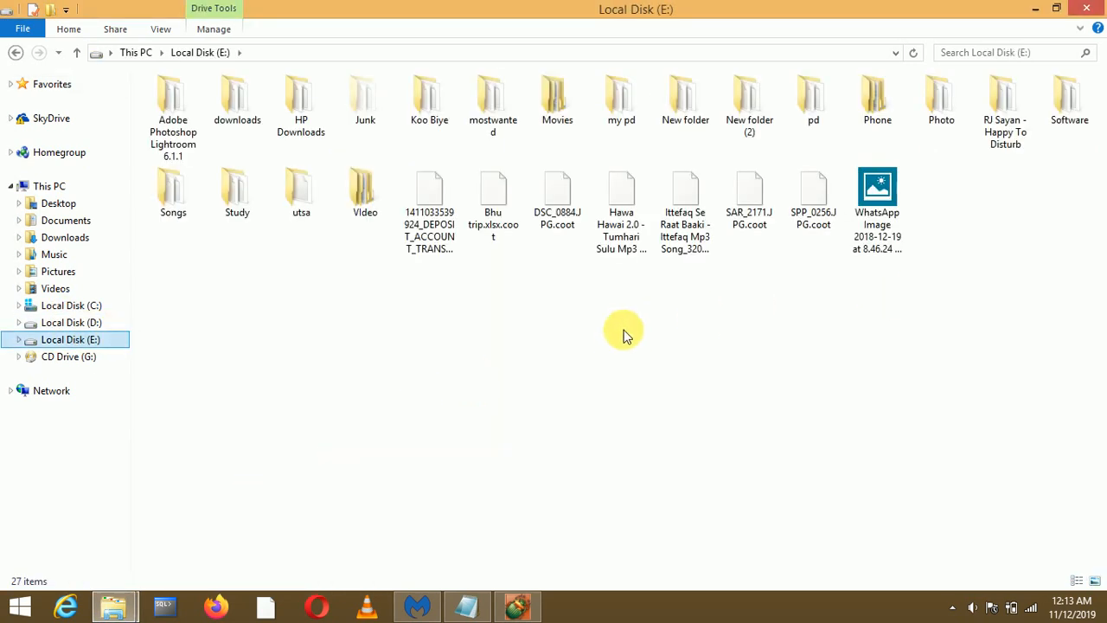
left_click(494, 191)
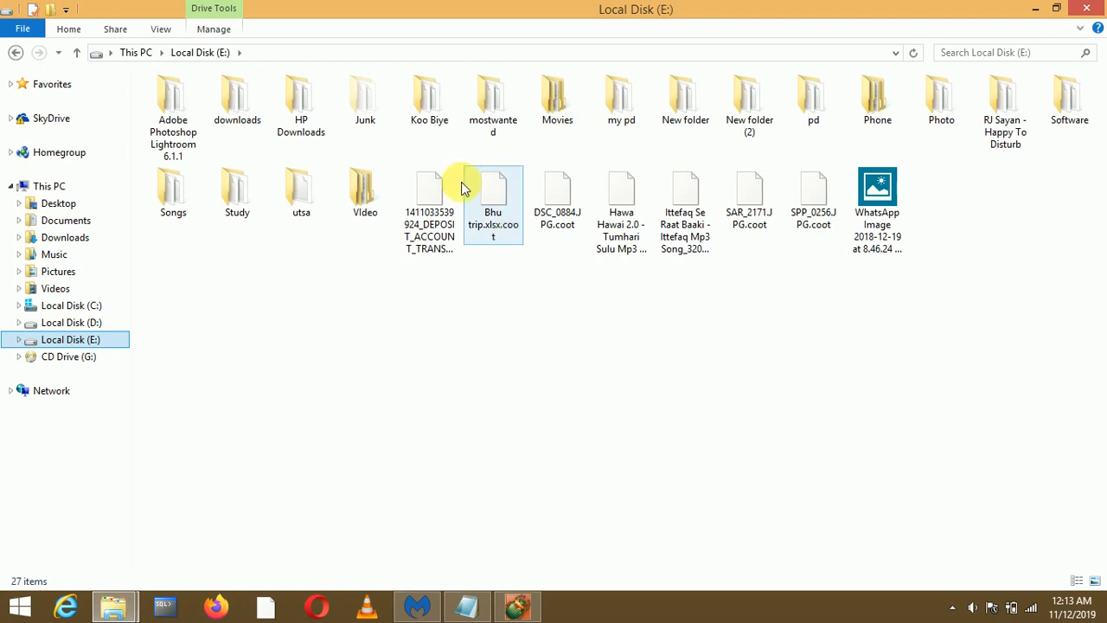
double_click(429, 96)
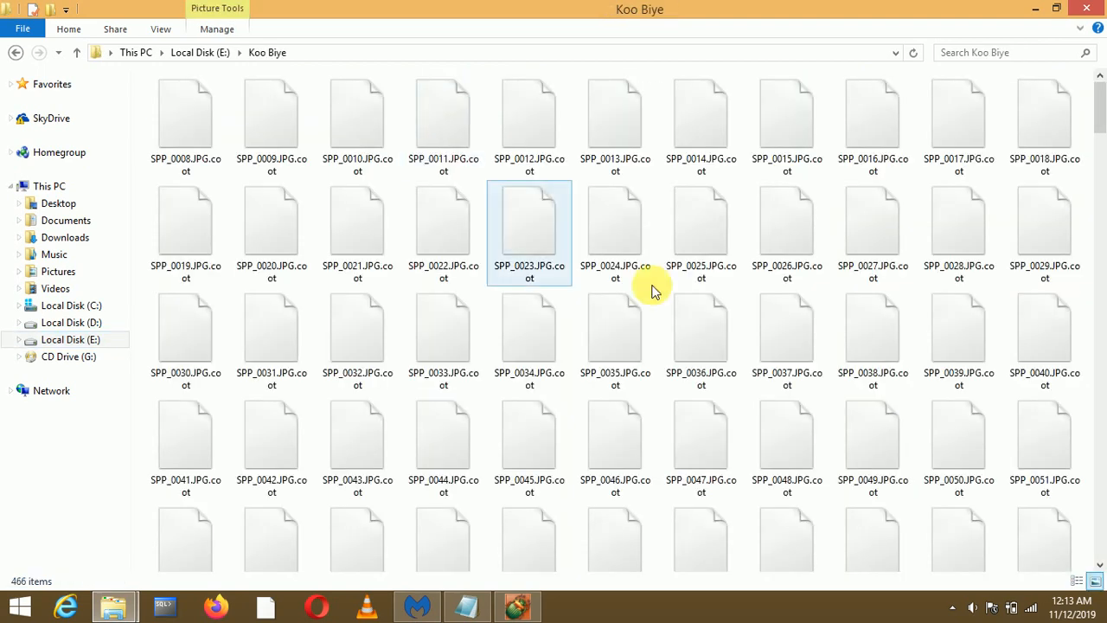
scroll("down", 3)
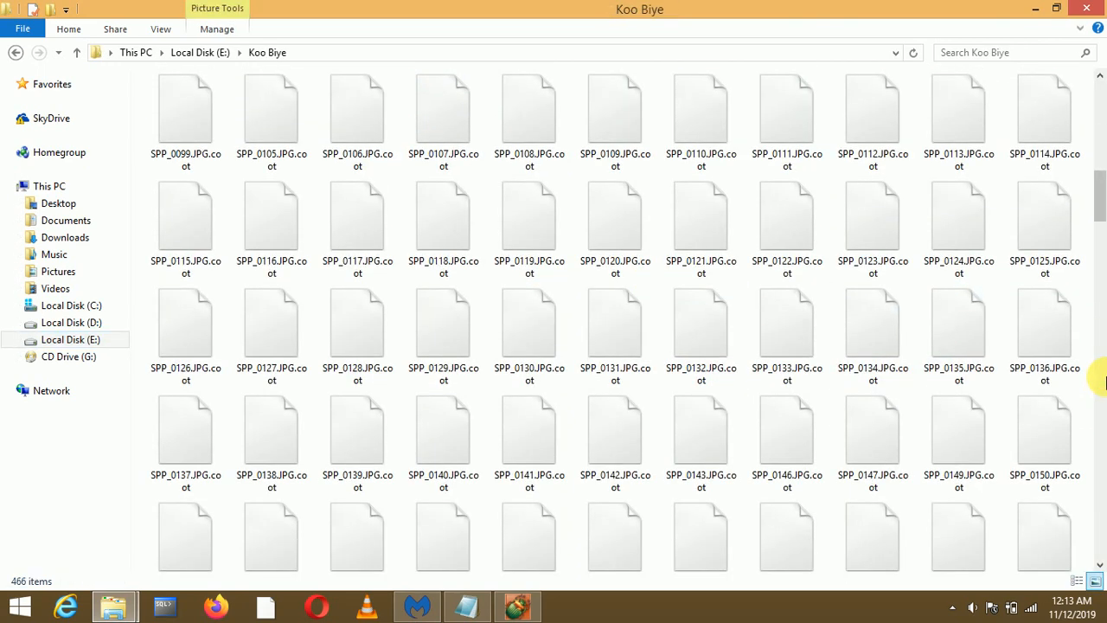
left_click(958, 429)
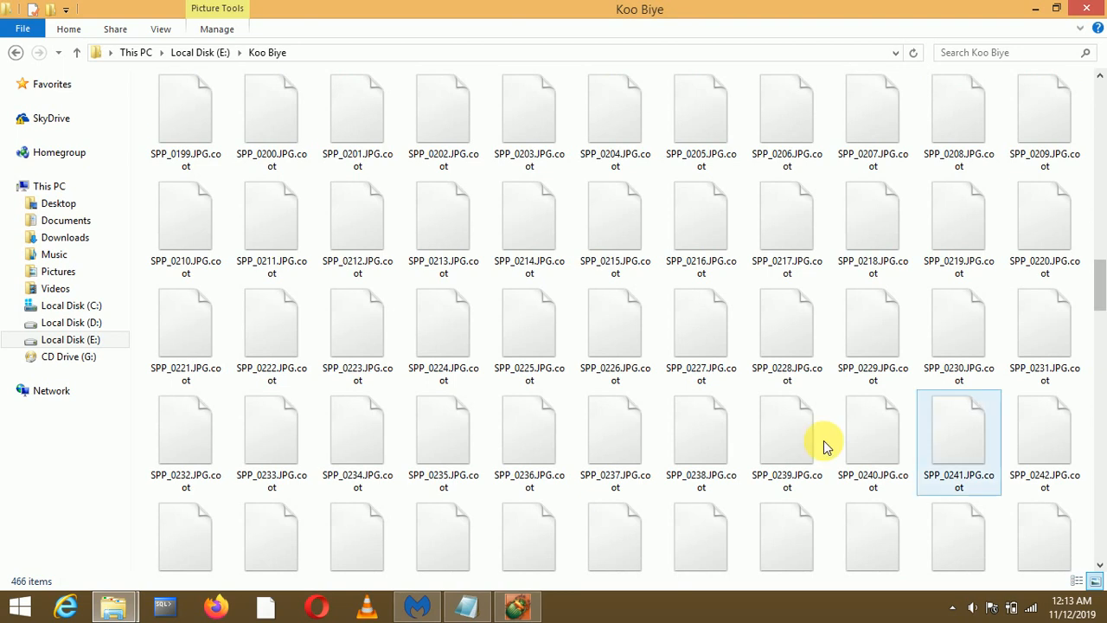
left_click(701, 325)
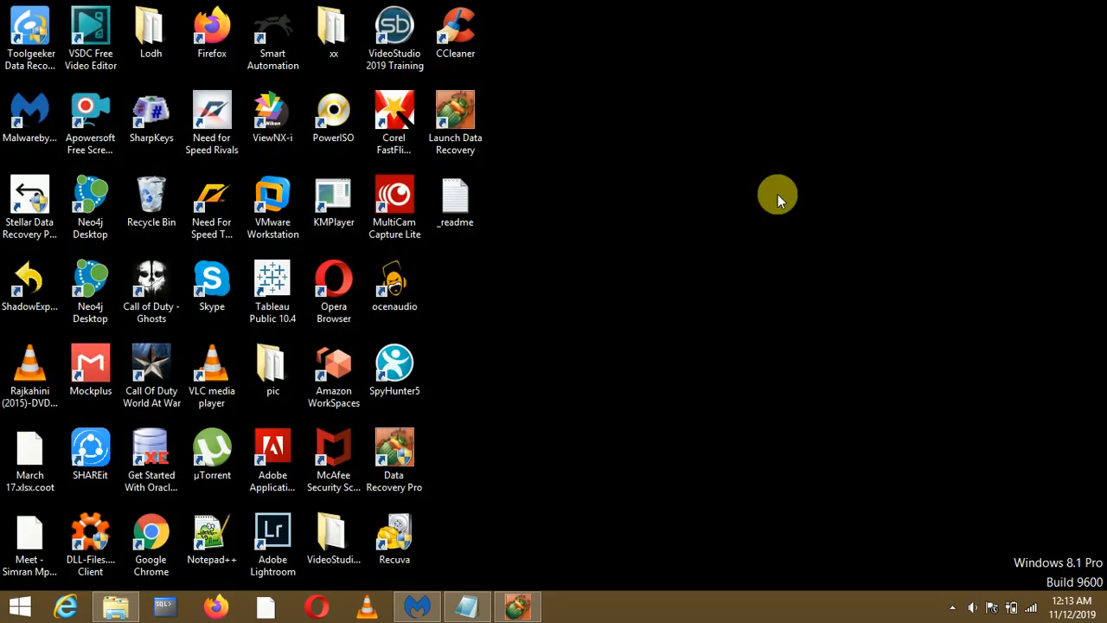
left_click(455, 204)
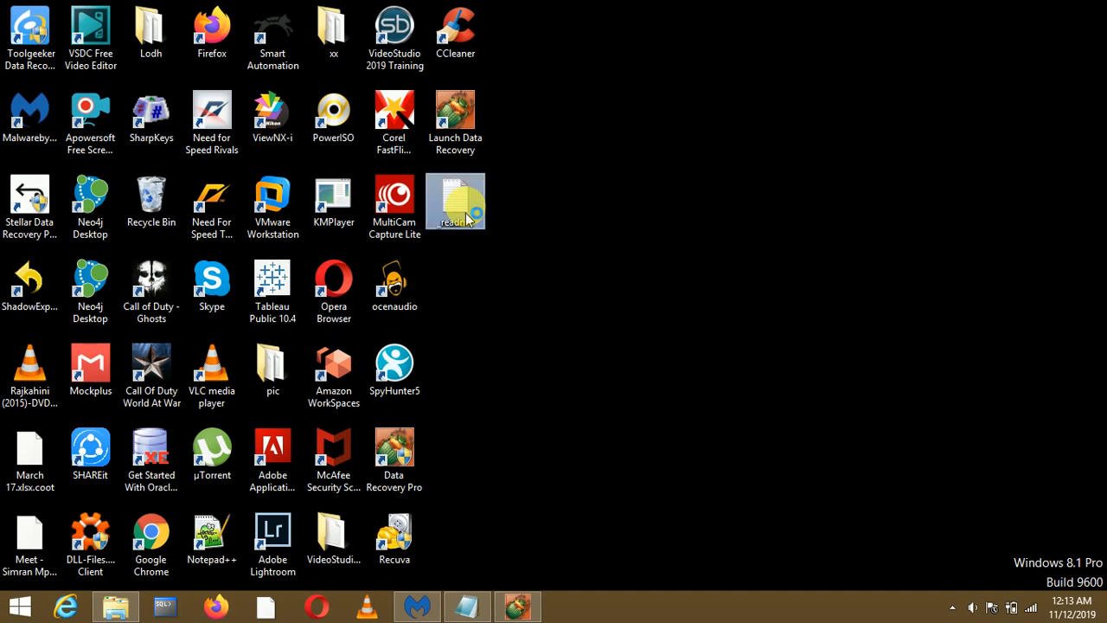
double_click(455, 200)
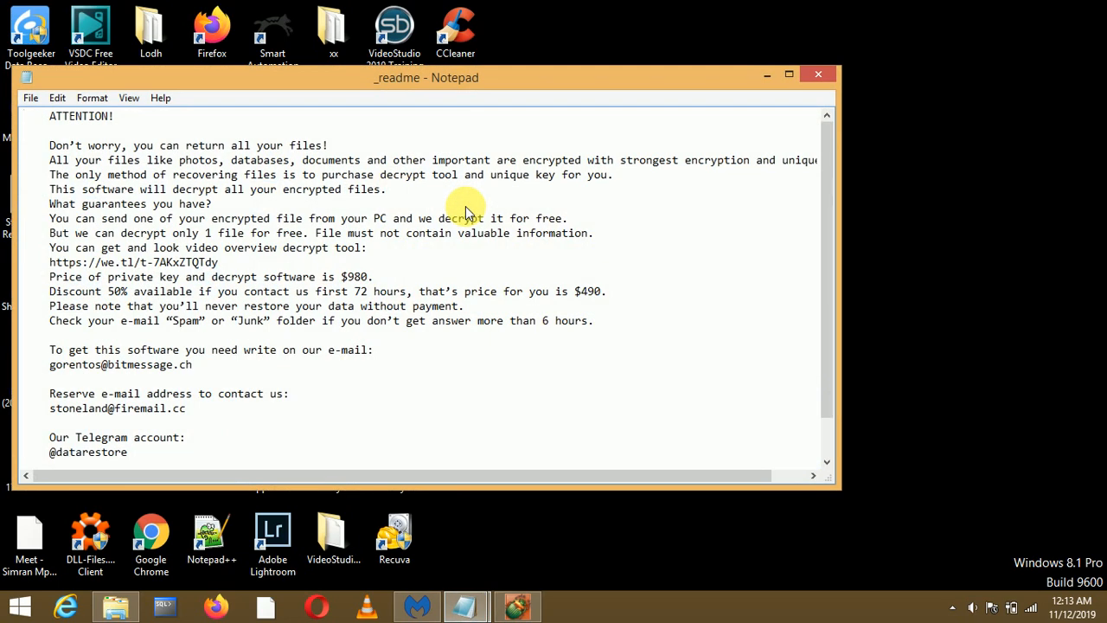
mouse_move(377, 274)
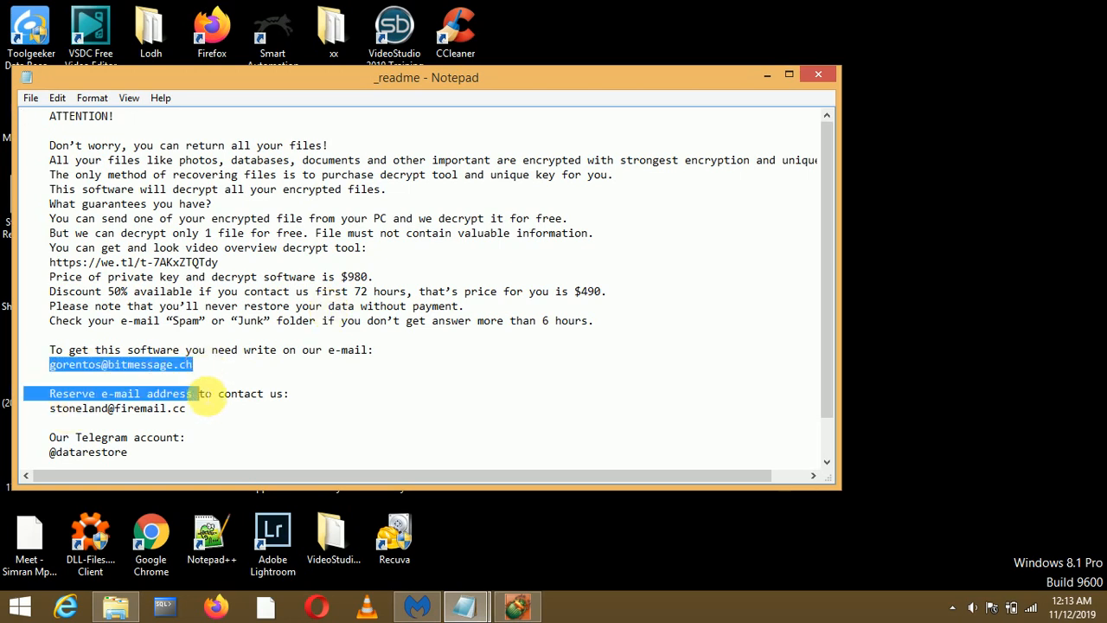
left_click(208, 422)
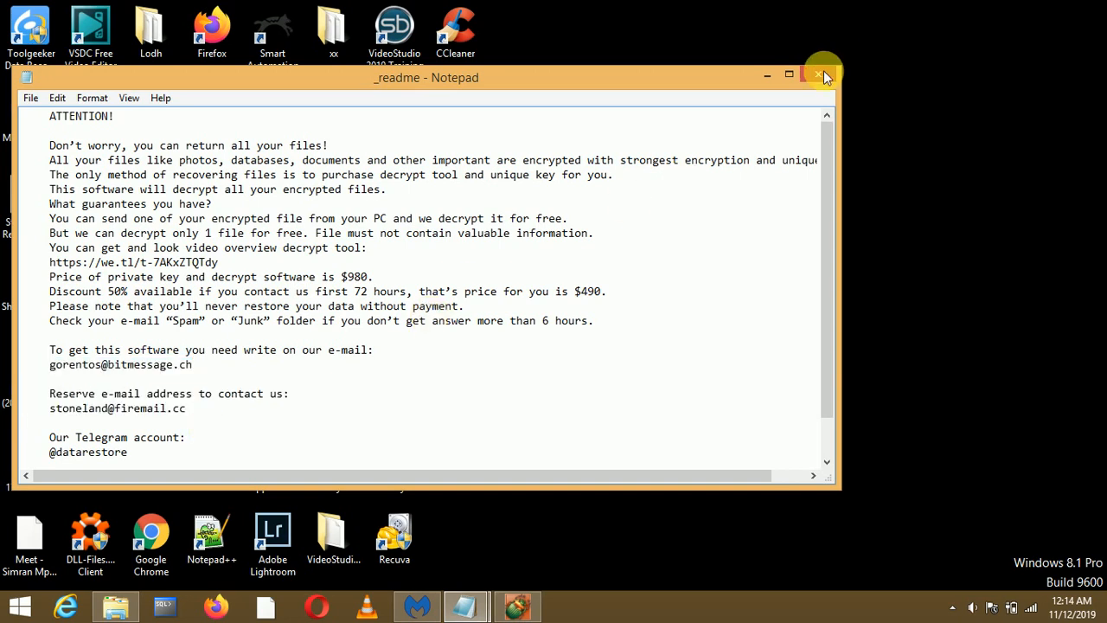
left_click(816, 76)
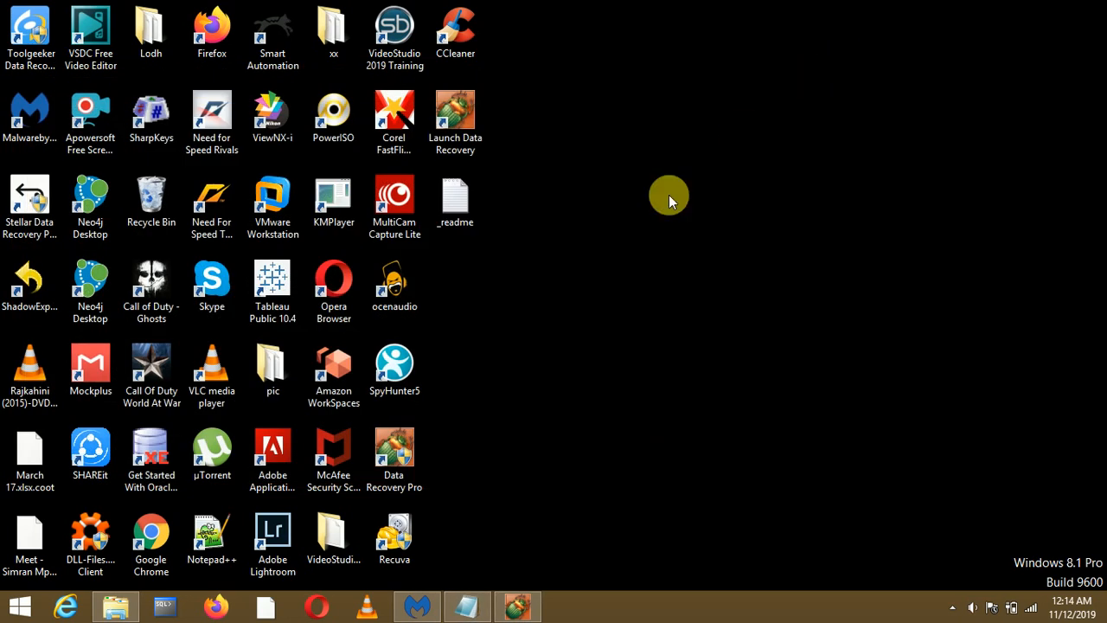
mouse_move(674, 243)
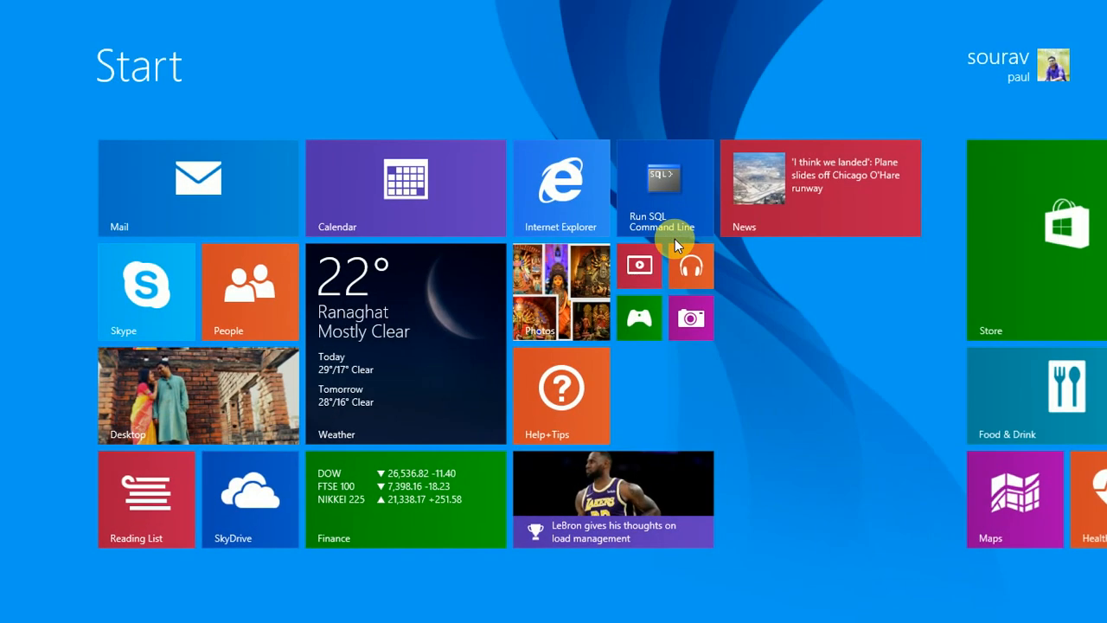
Search the Start screen for 'notepad' and launch Notepad as administrator
type("notepad")
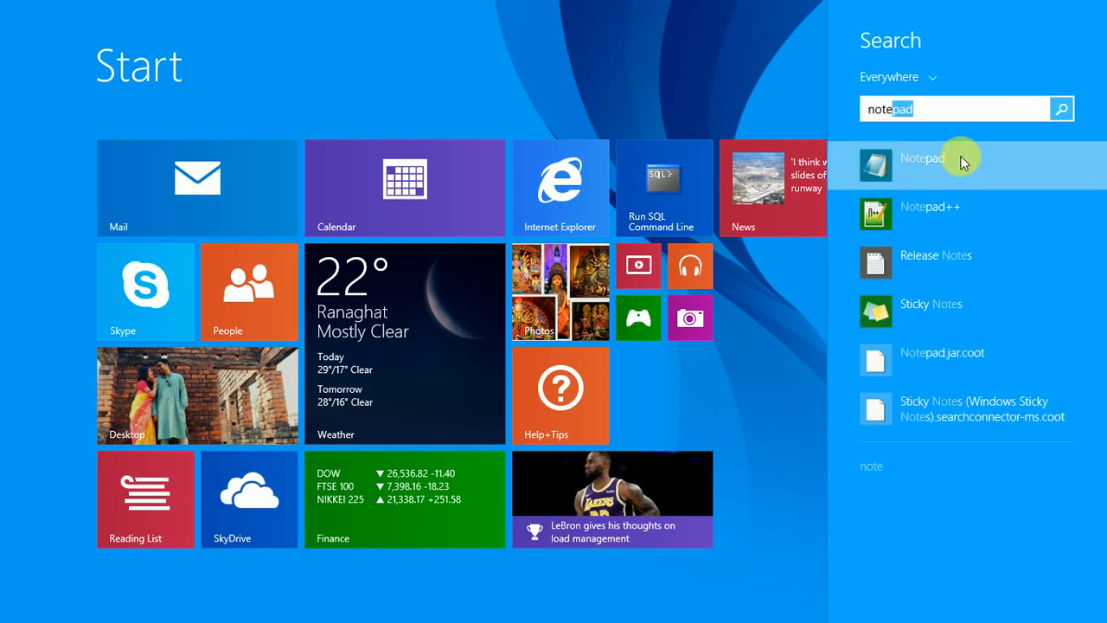
right_click(920, 164)
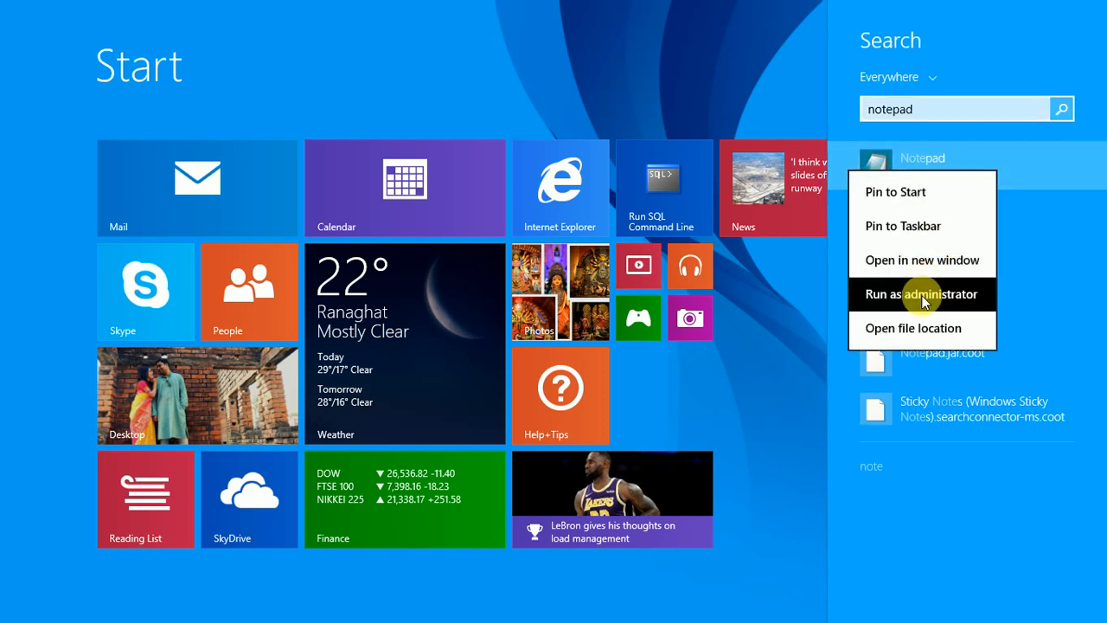
left_click(917, 294)
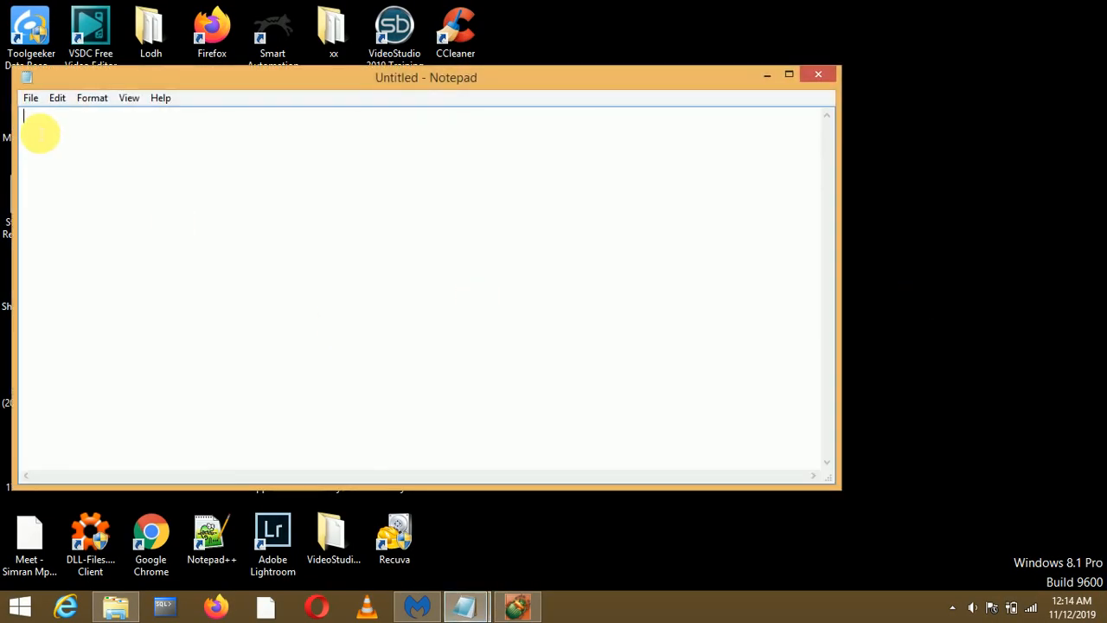
Start opening a file and browse from drive C: into the Windows folder
left_click(31, 97)
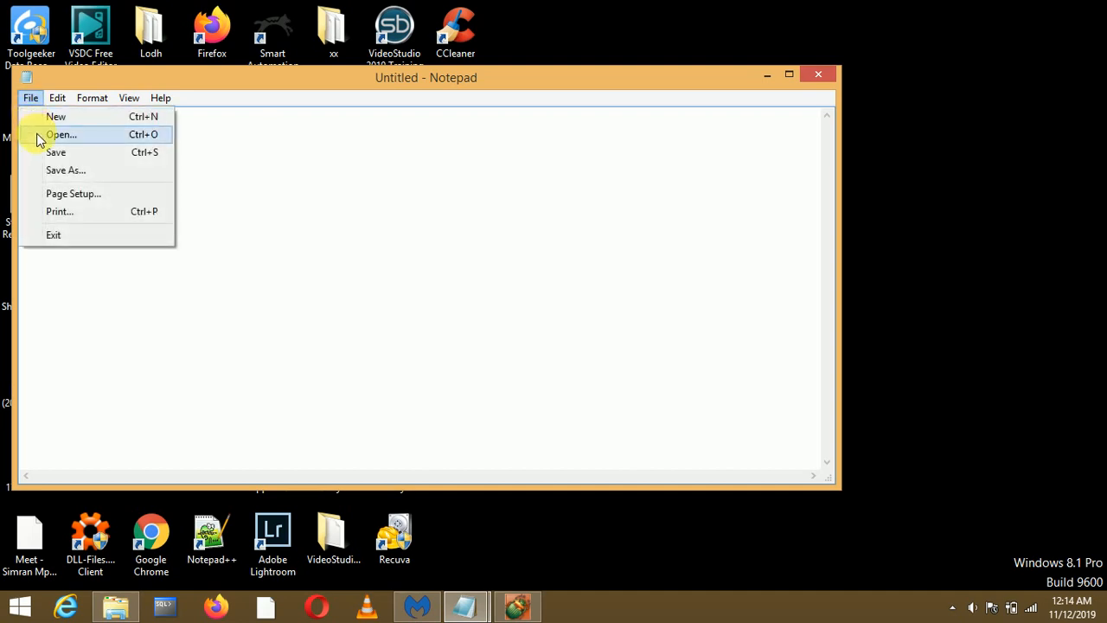
left_click(62, 134)
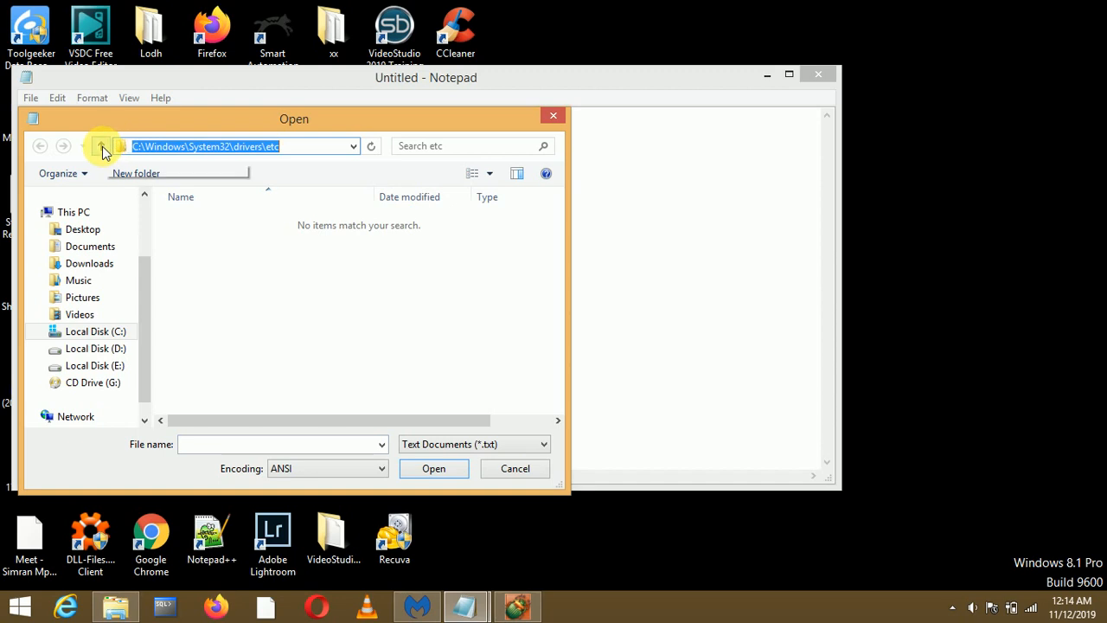
mouse_move(190, 160)
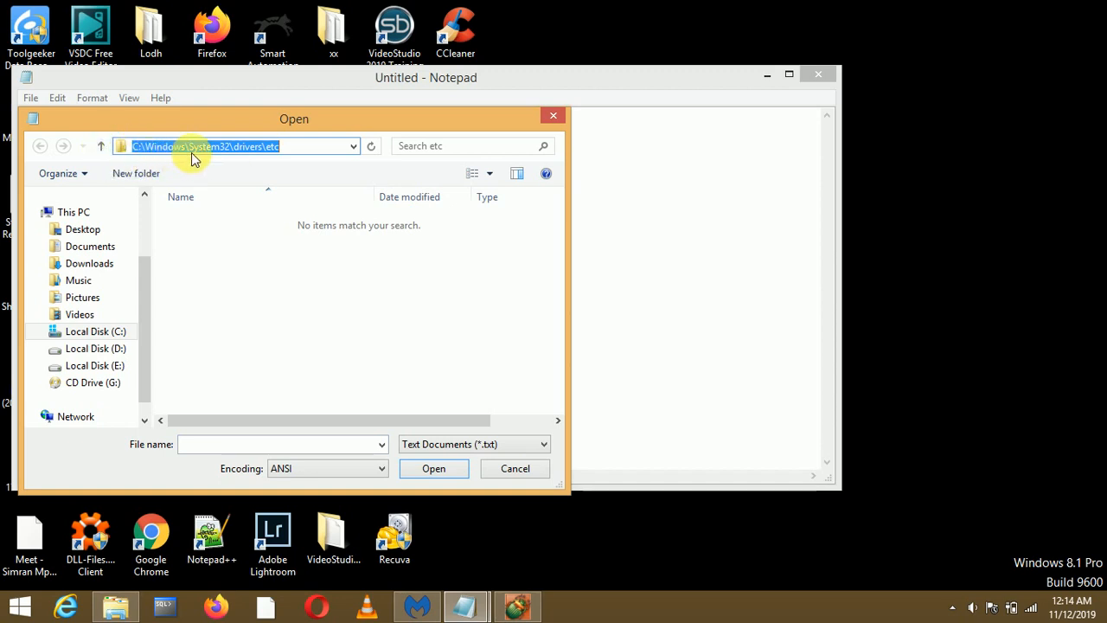
mouse_move(93, 145)
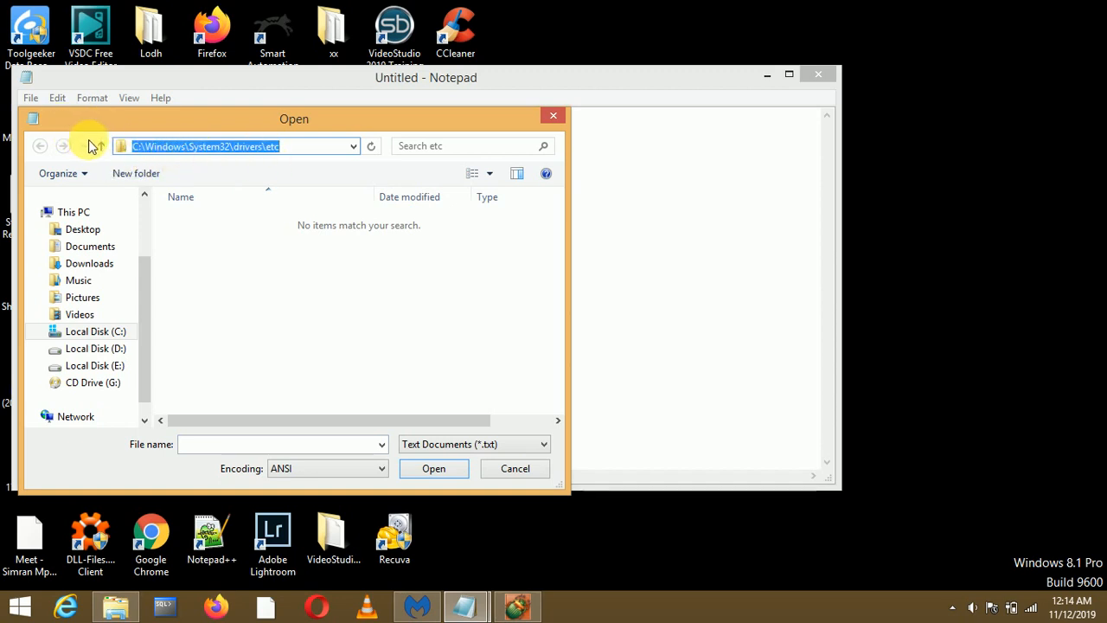
left_click(100, 145)
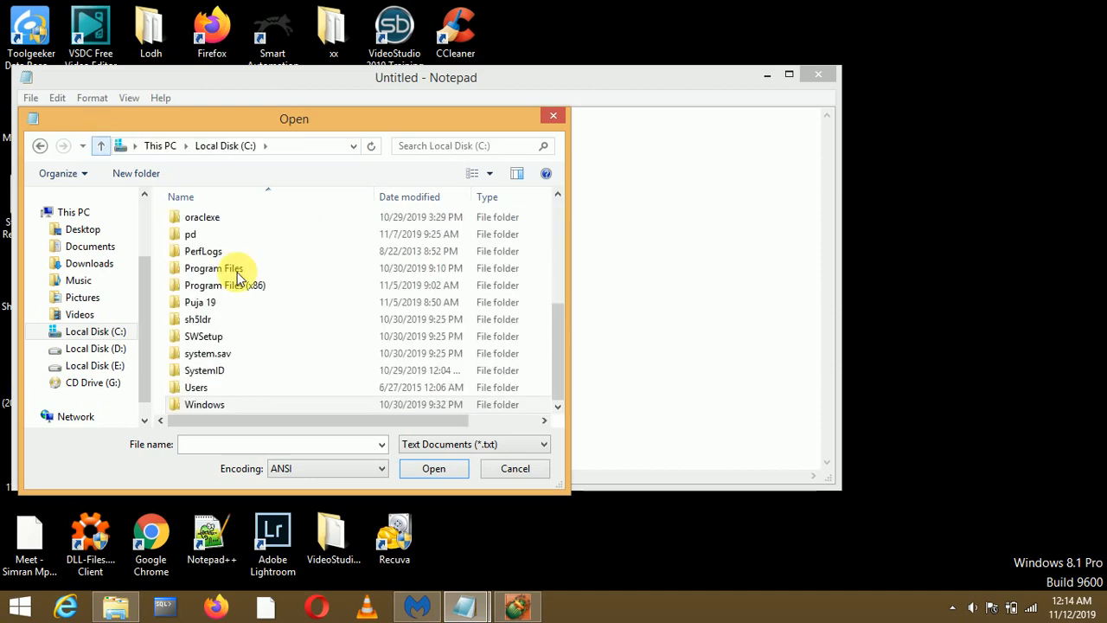
left_click(205, 405)
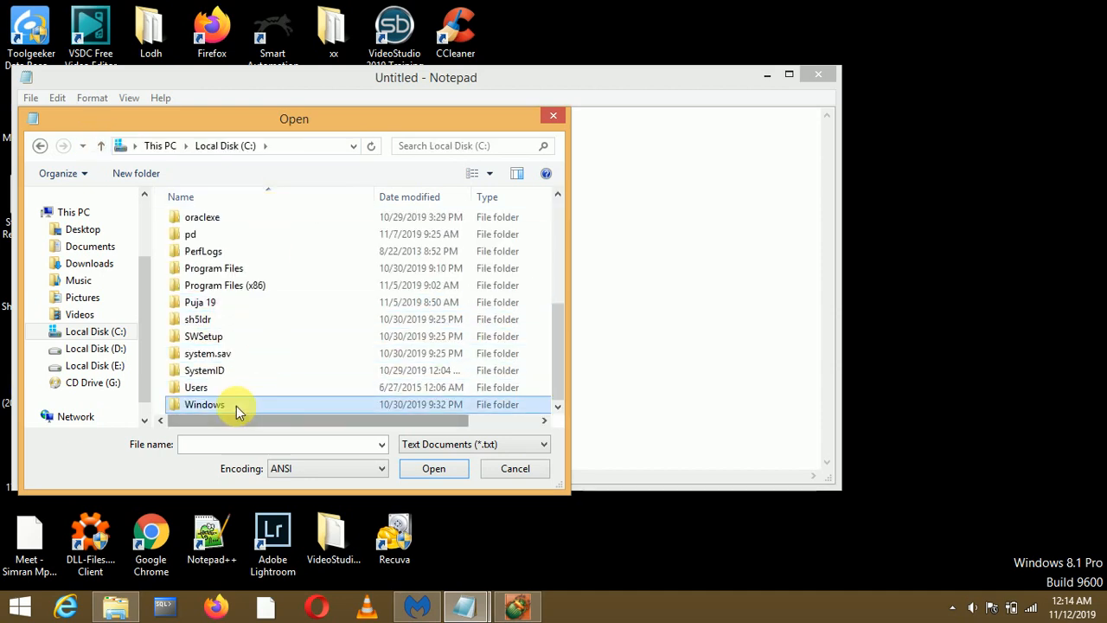
double_click(204, 405)
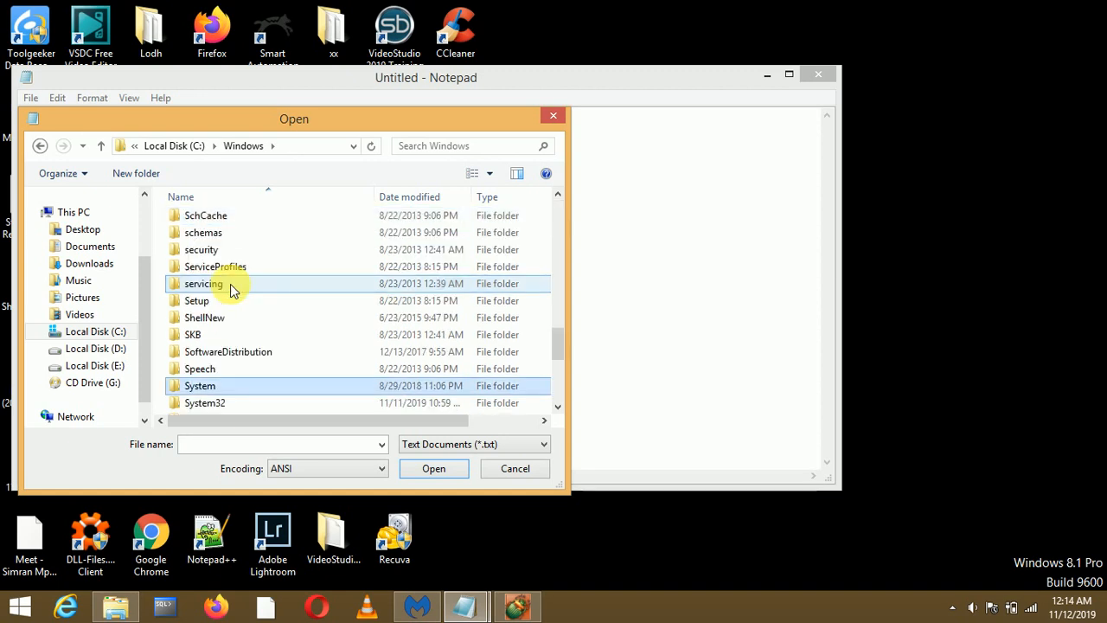
Continue into System32\drivers\etc and list all file types, showing hosts
double_click(204, 401)
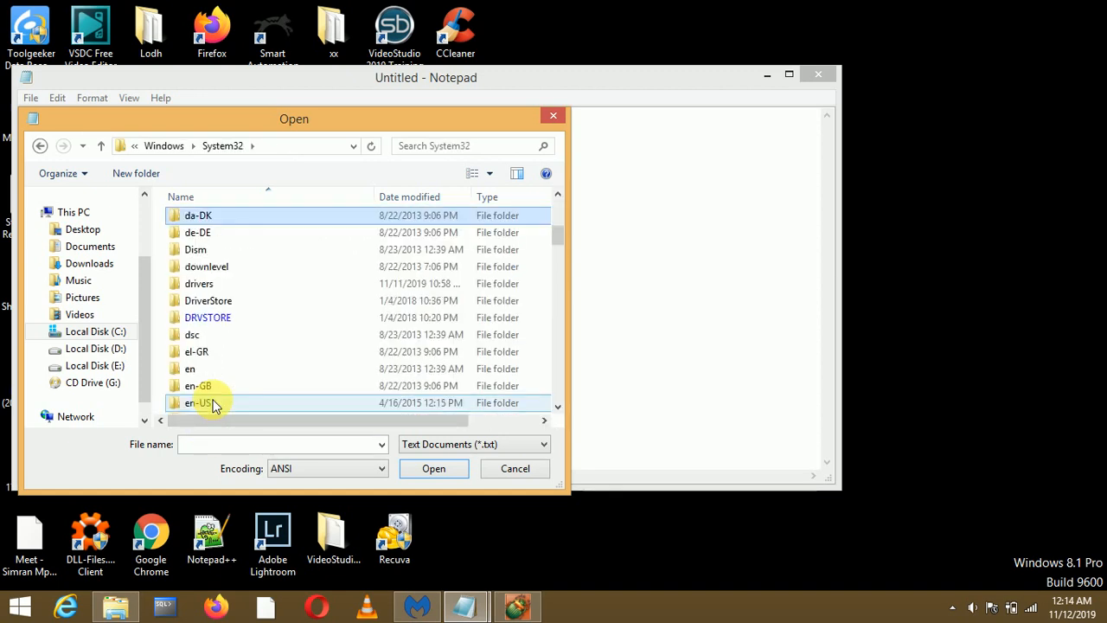
left_click(100, 146)
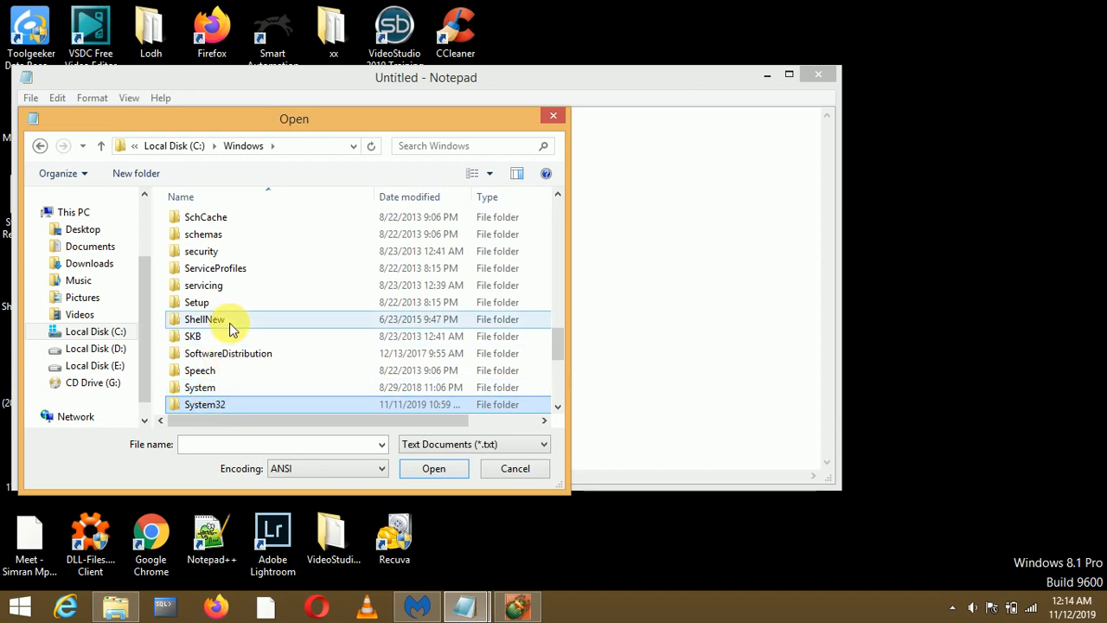
double_click(204, 405)
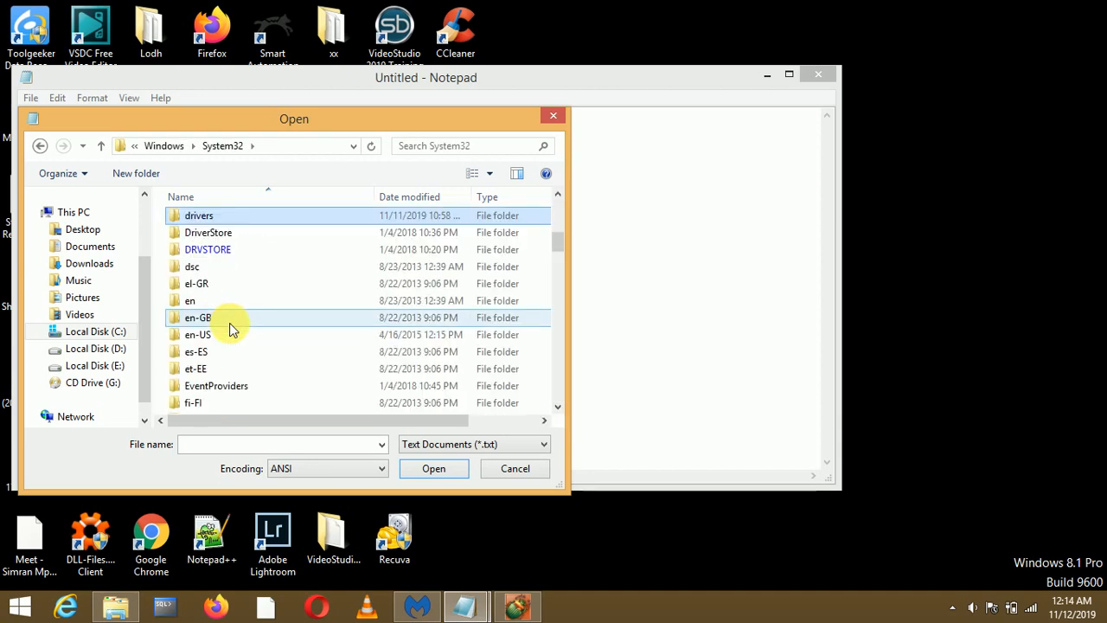
left_click(199, 214)
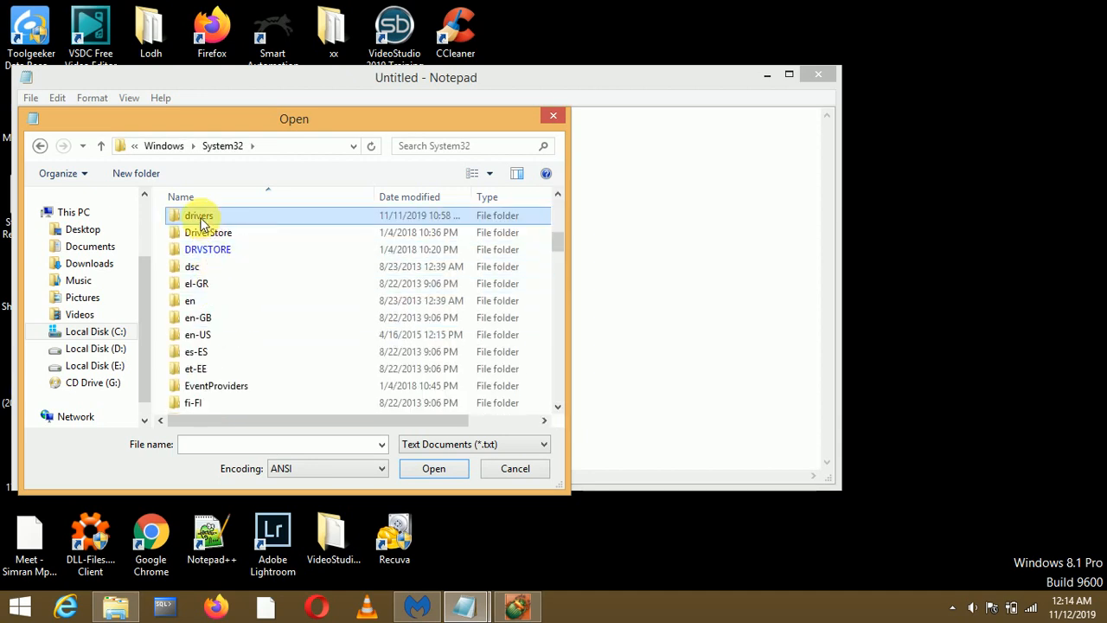
double_click(199, 215)
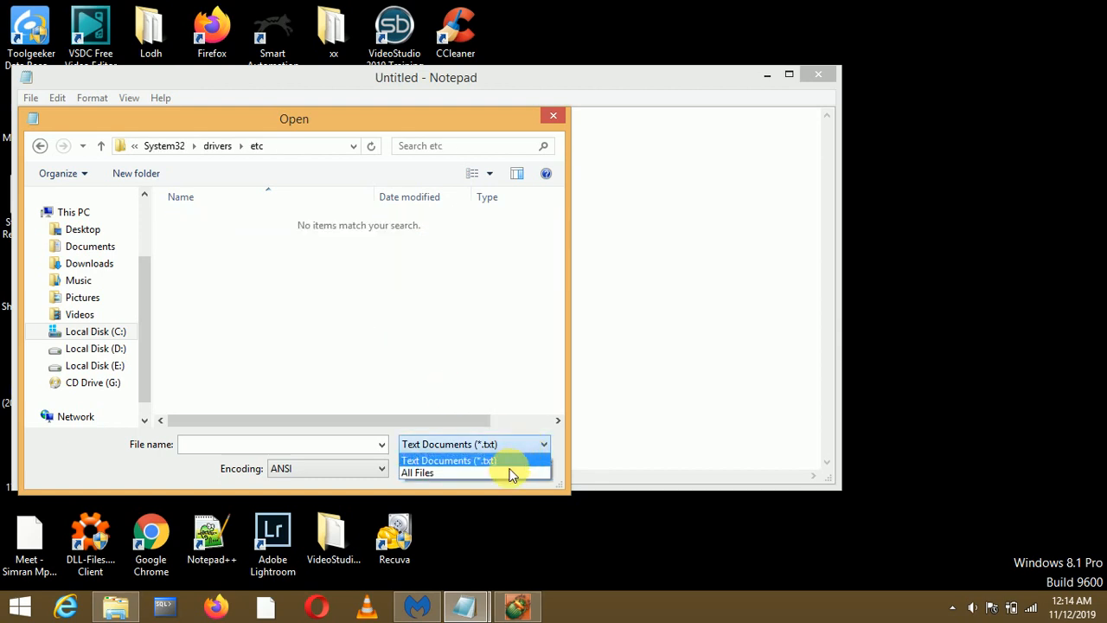
left_click(419, 472)
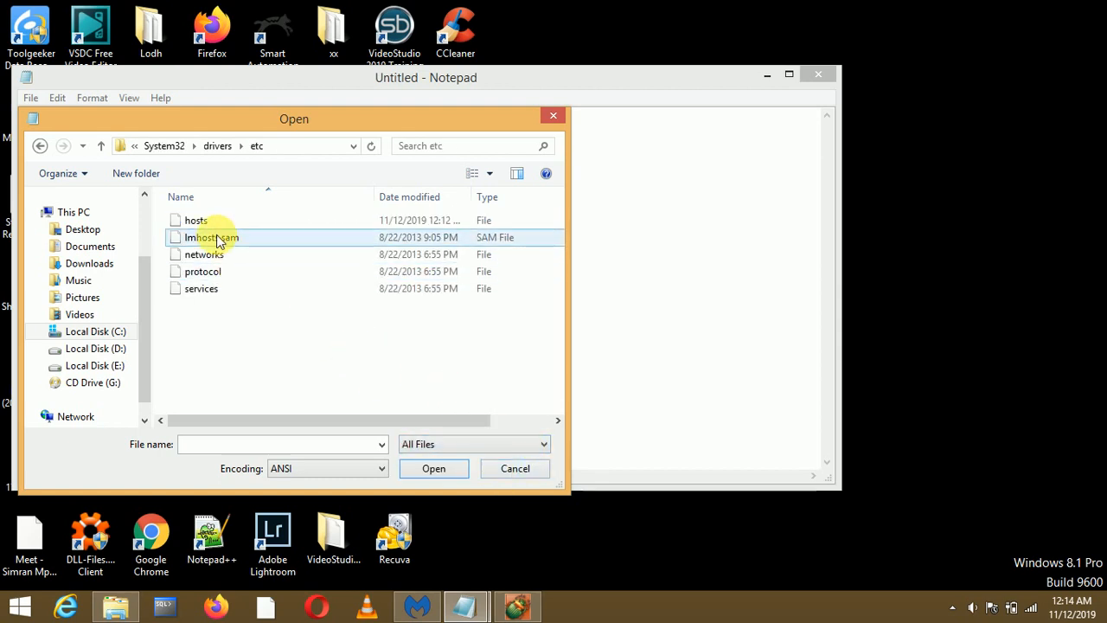
Edit hosts to erase the 192.165.345.9 entry and answer the HOSTS File Protection alert
double_click(195, 219)
type("192.165.345.9")
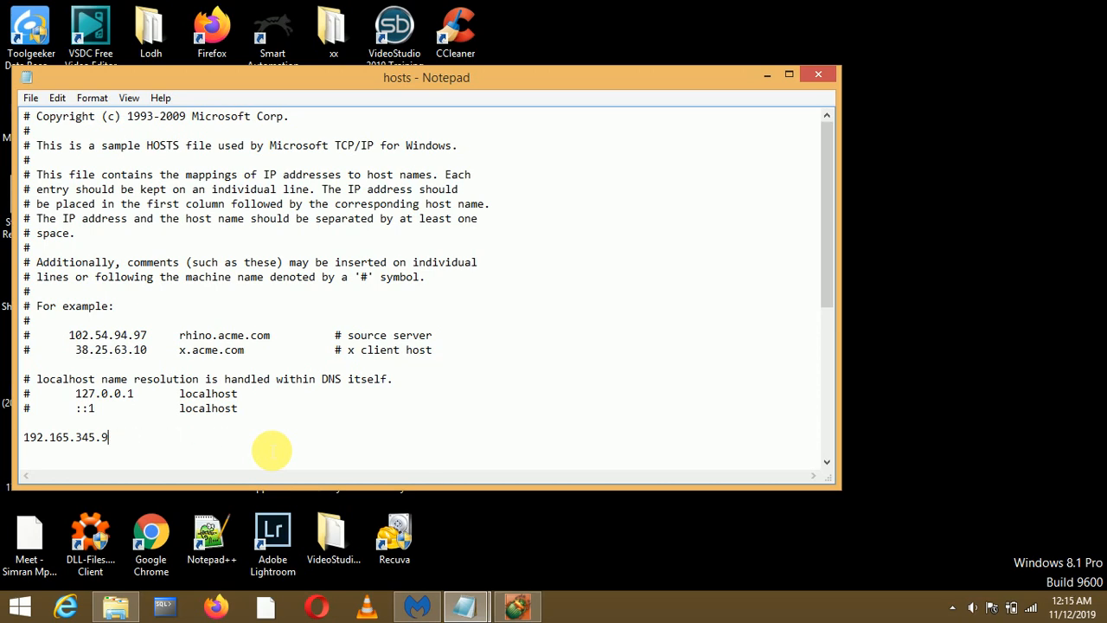
key("BackSpace")
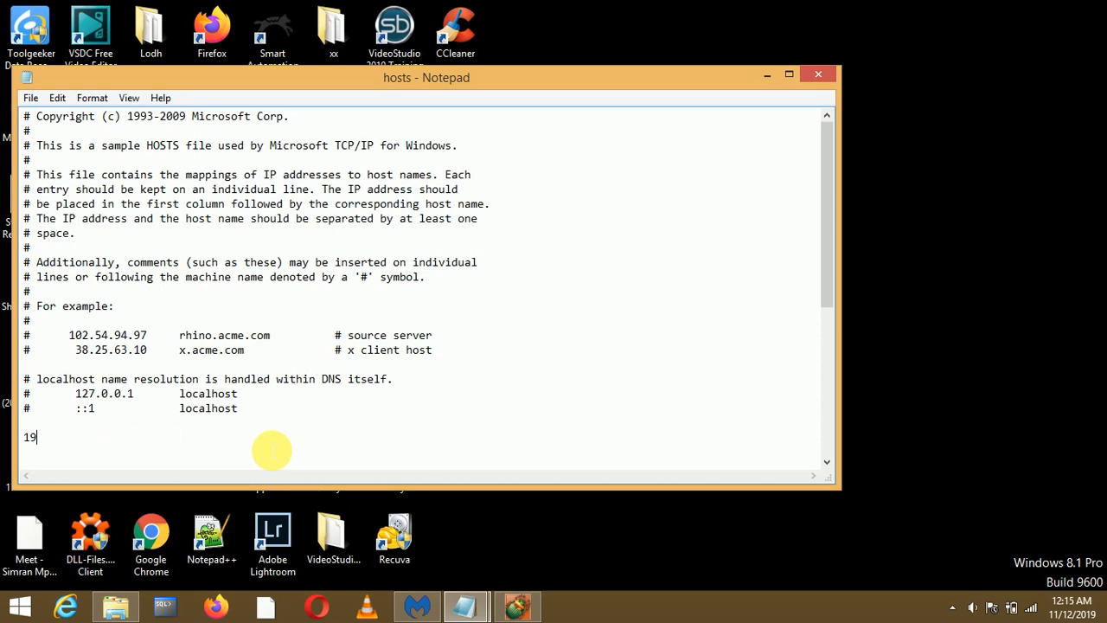
key("BackSpace")
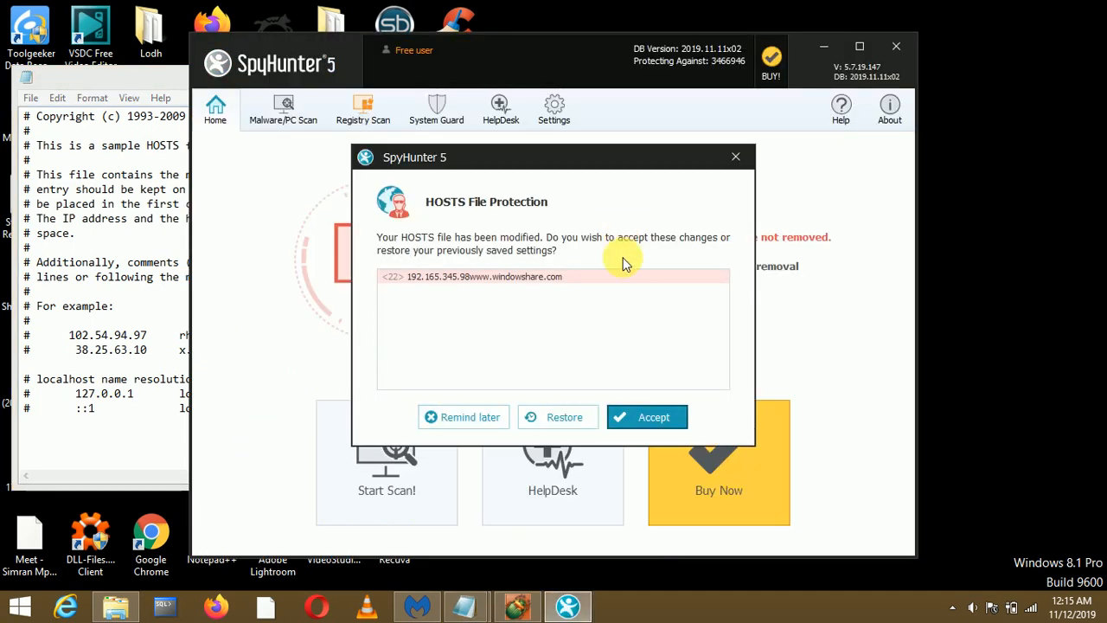
left_click(647, 417)
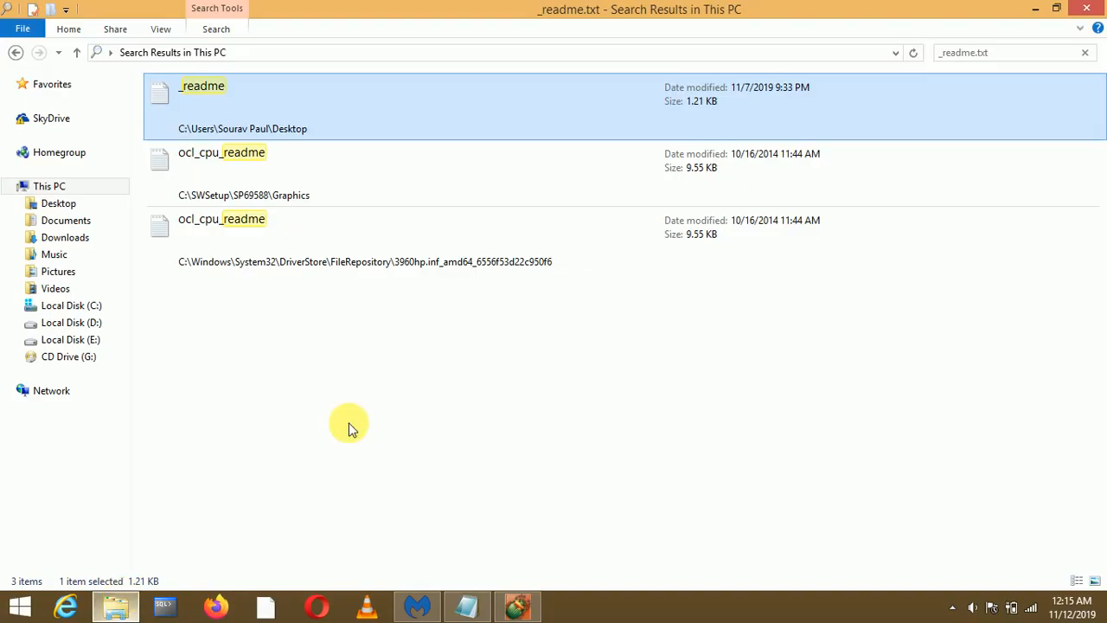
mouse_move(574, 290)
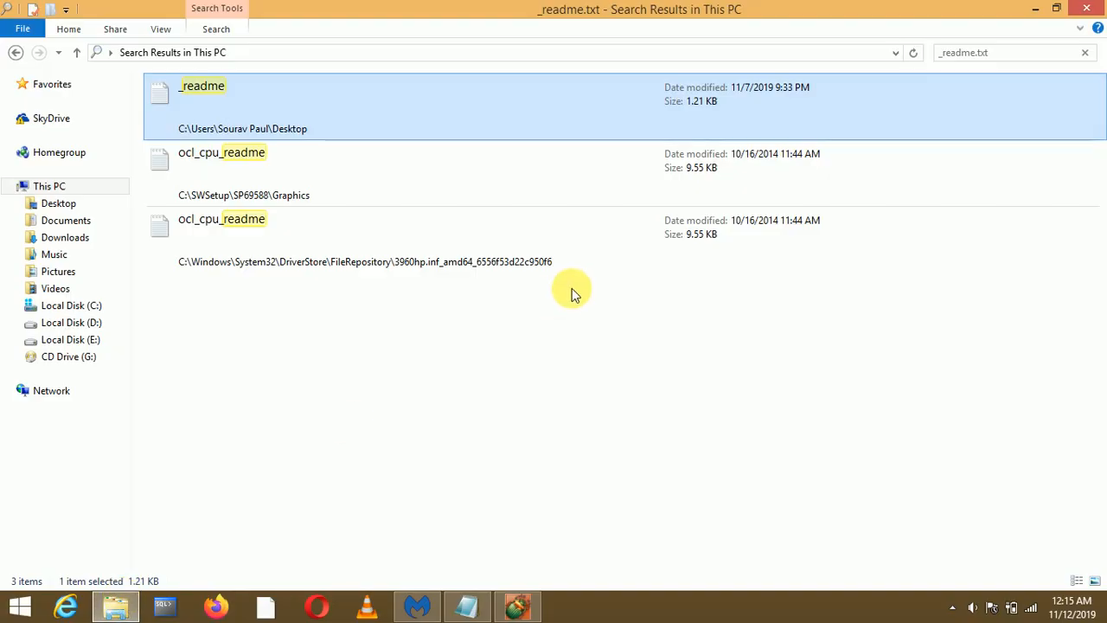
mouse_move(851, 367)
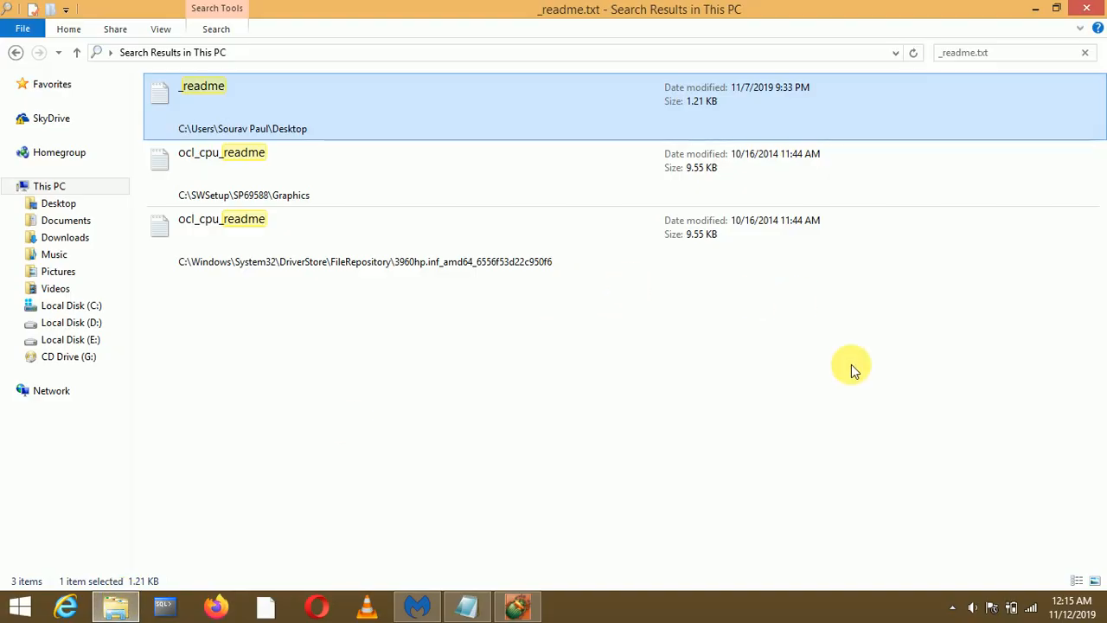
Run a fresh _readme.txt search across This PC and minimise Explorer to the desktop
left_click(48, 187)
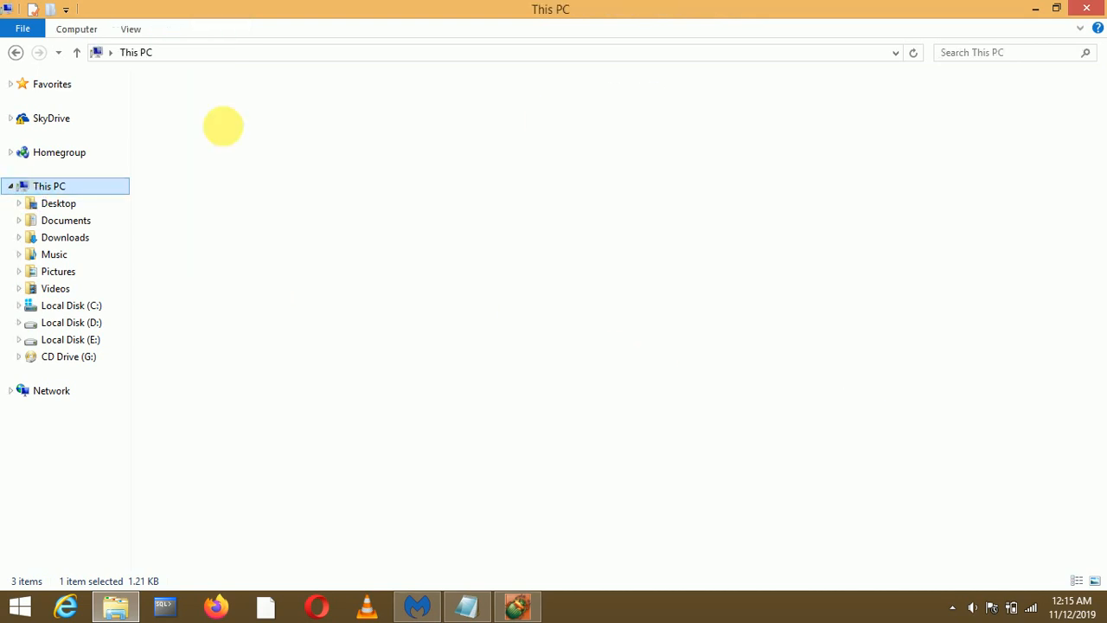
left_click(995, 52)
type("_readme")
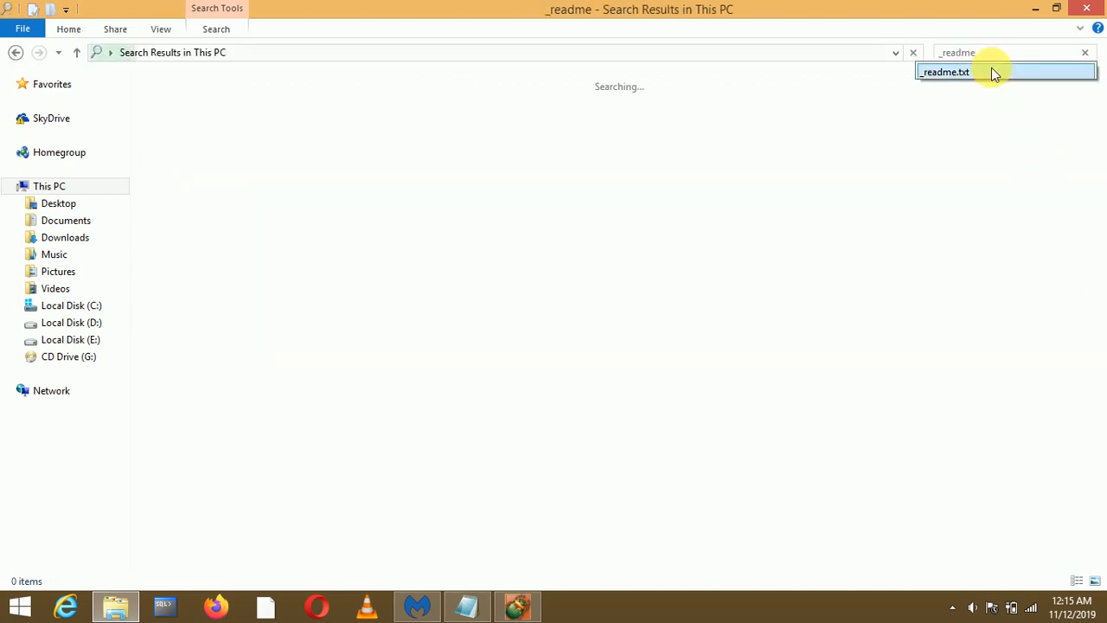
left_click(944, 72)
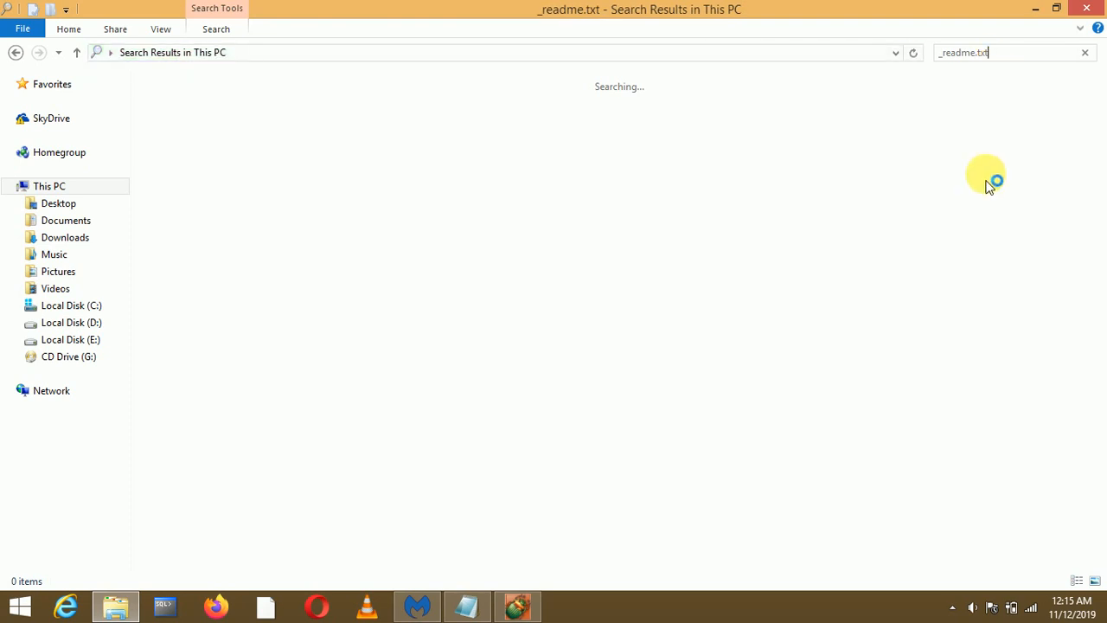
mouse_move(757, 211)
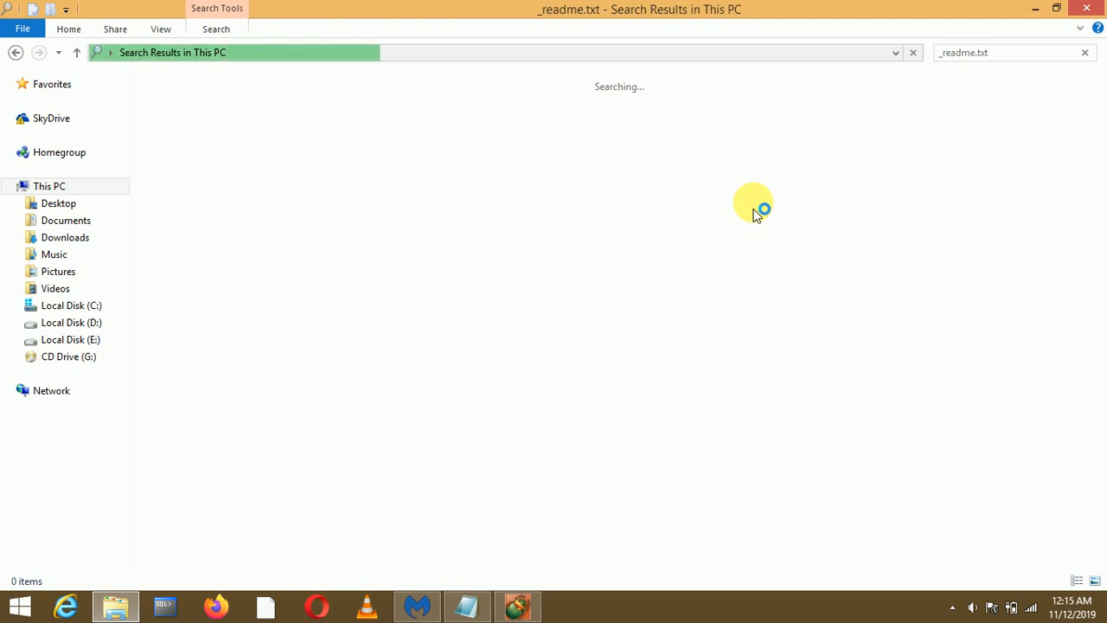
mouse_move(903, 142)
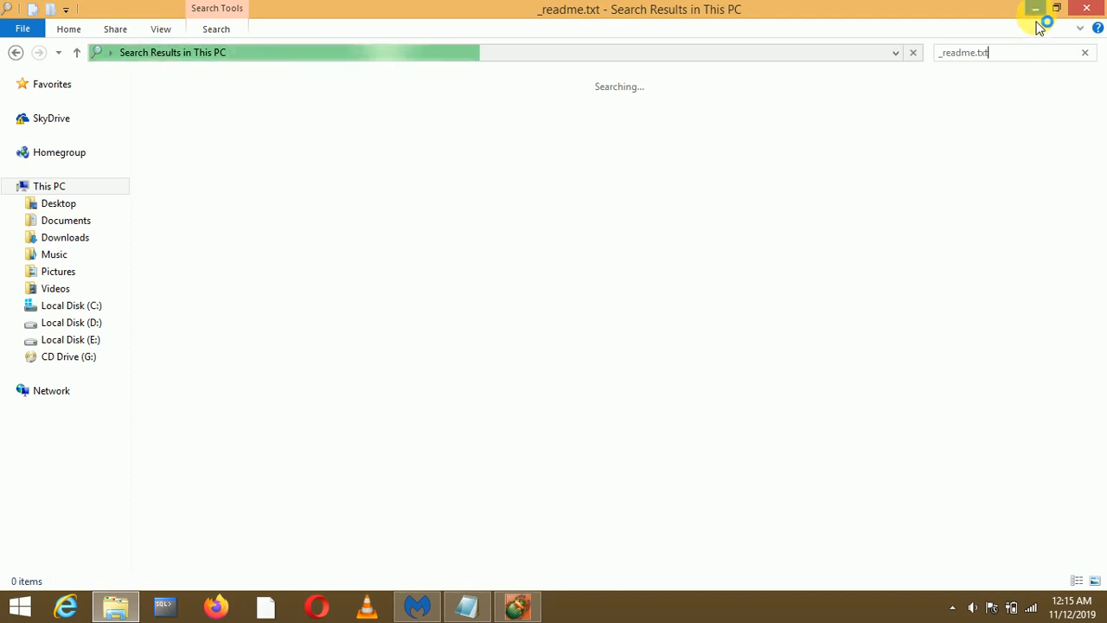
left_click(1034, 8)
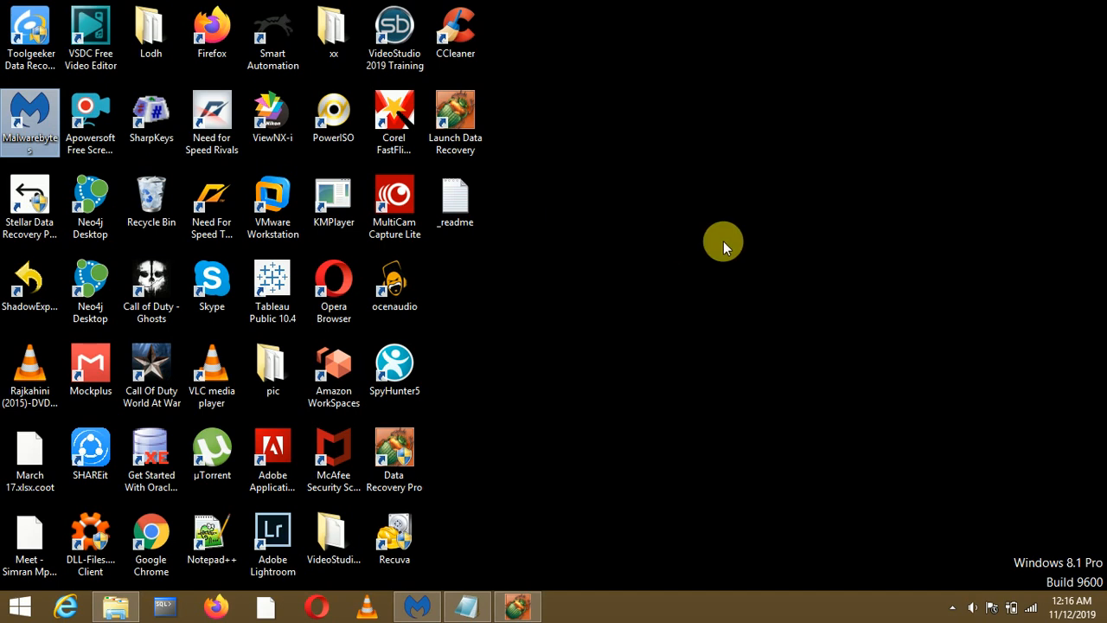
mouse_move(509, 387)
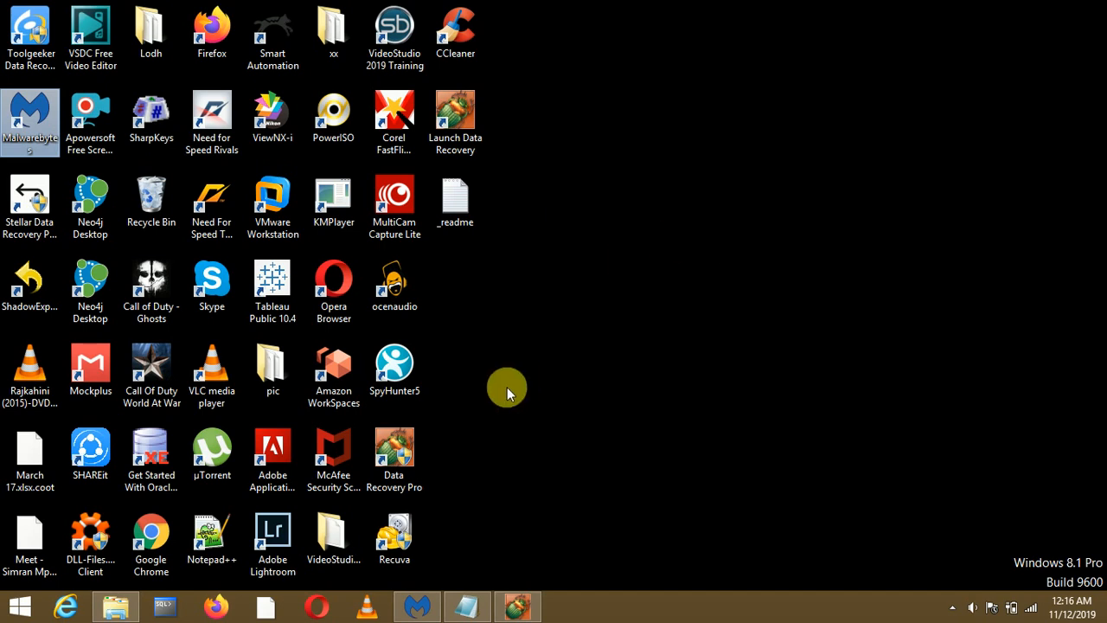
mouse_move(719, 270)
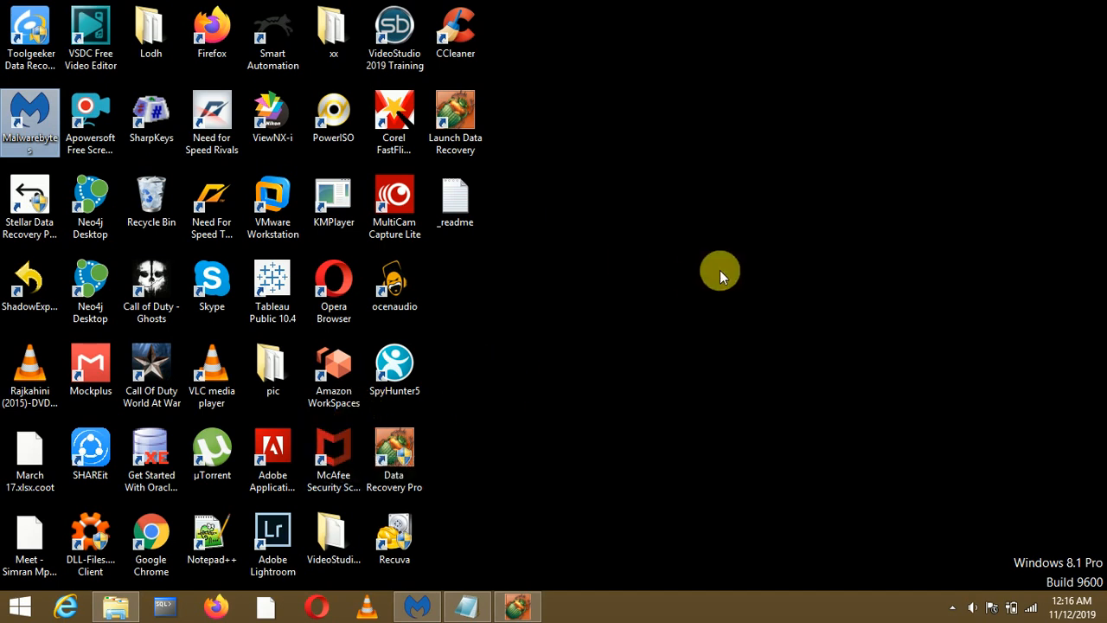
mouse_move(693, 249)
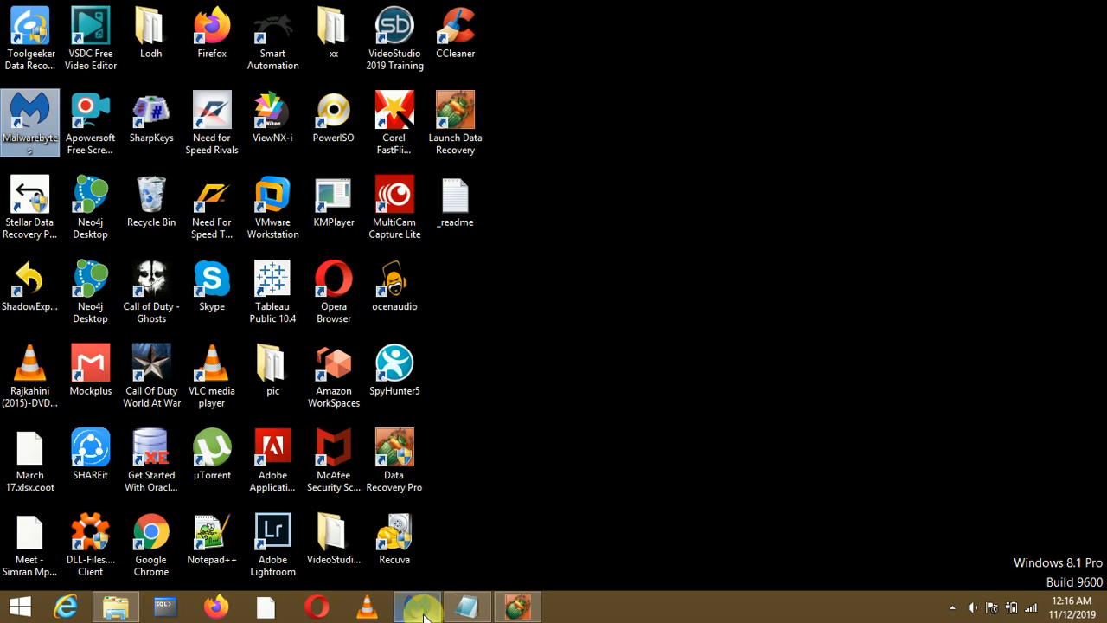
Bring Malwarebytes forward showing 282,787 items scanned with no threats detected
left_click(417, 606)
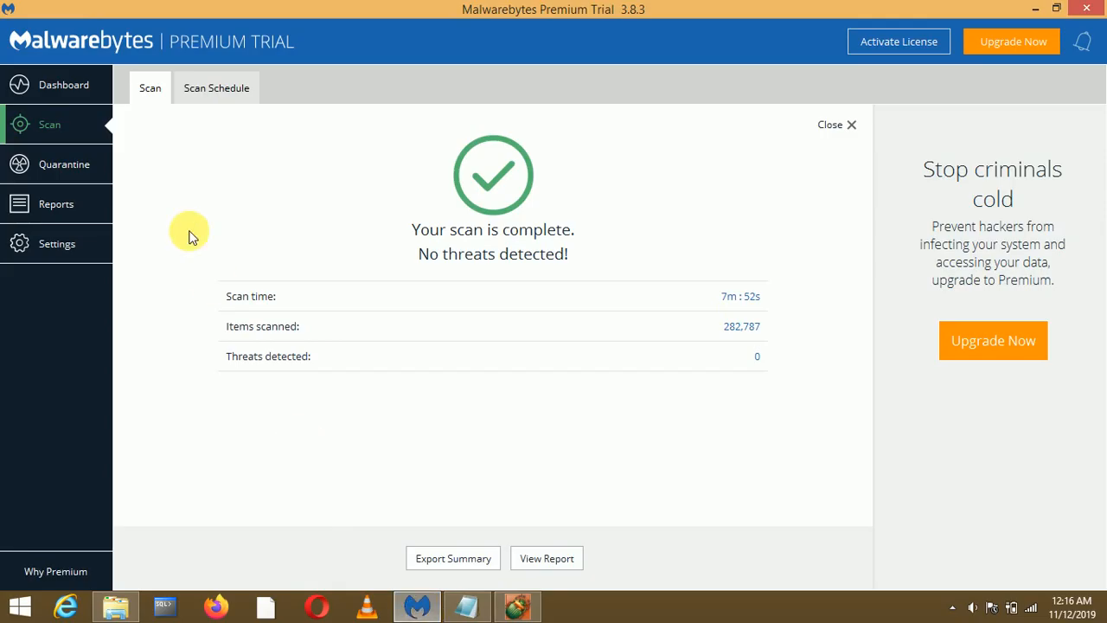
mouse_move(839, 266)
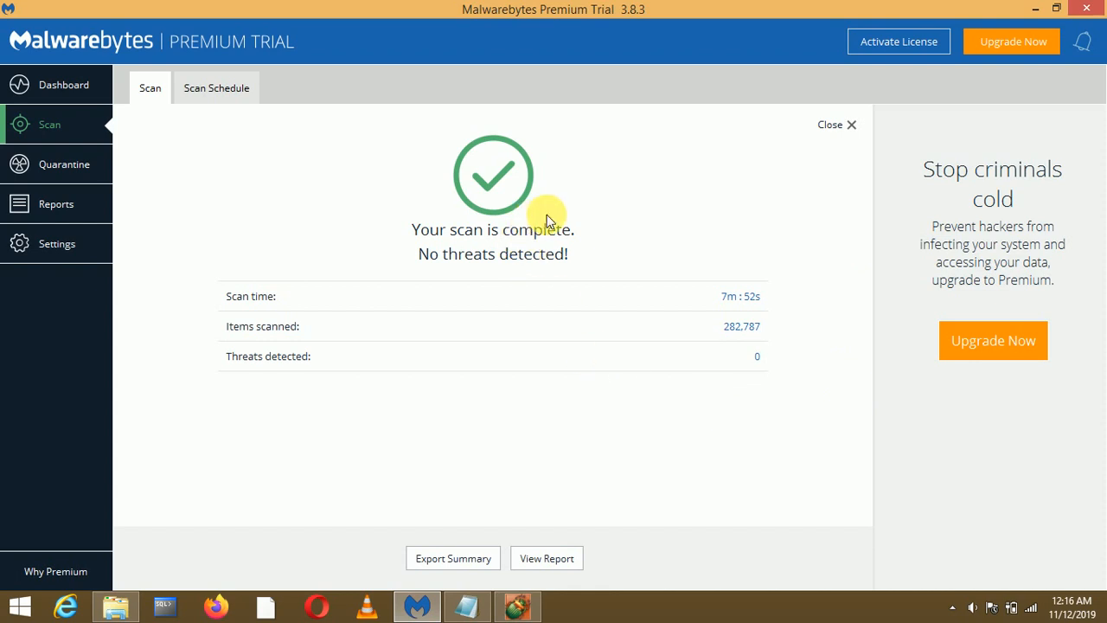
mouse_move(426, 121)
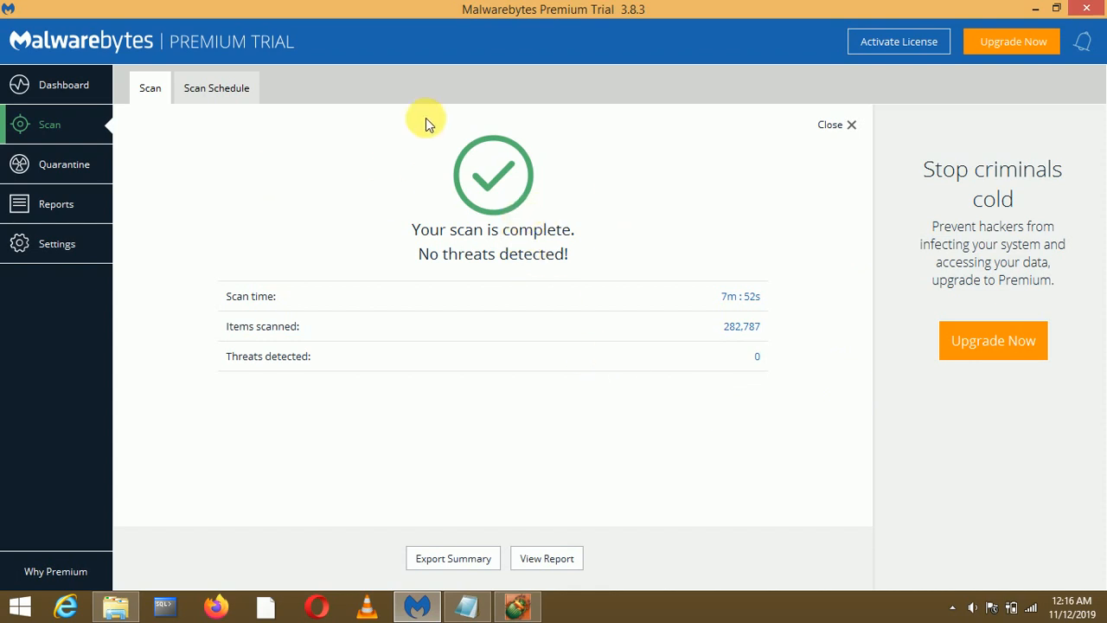
mouse_move(823, 432)
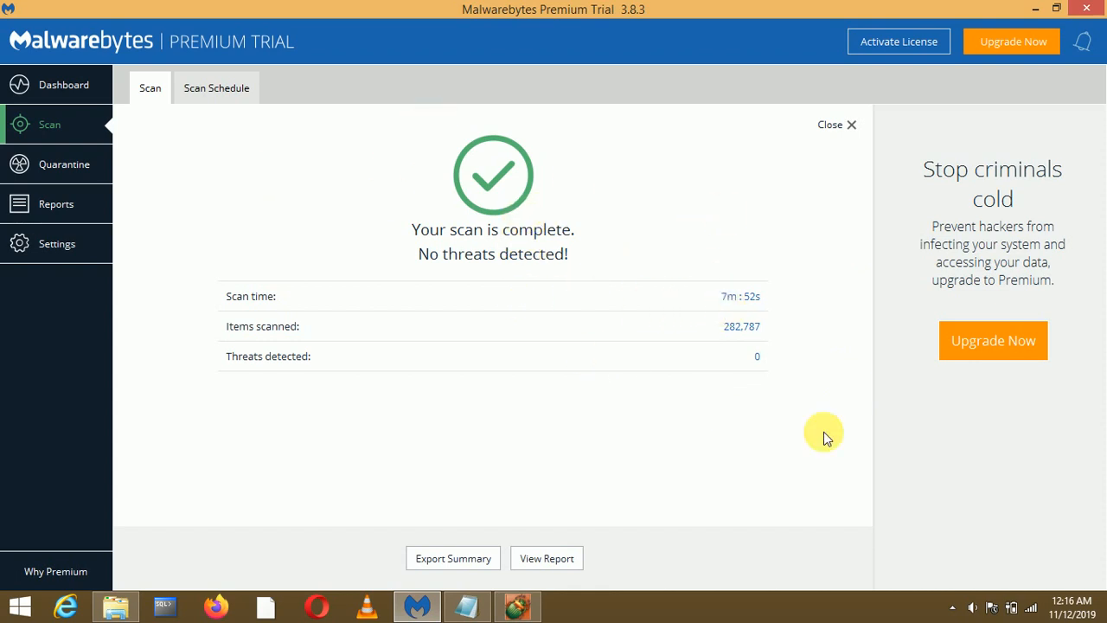
mouse_move(914, 526)
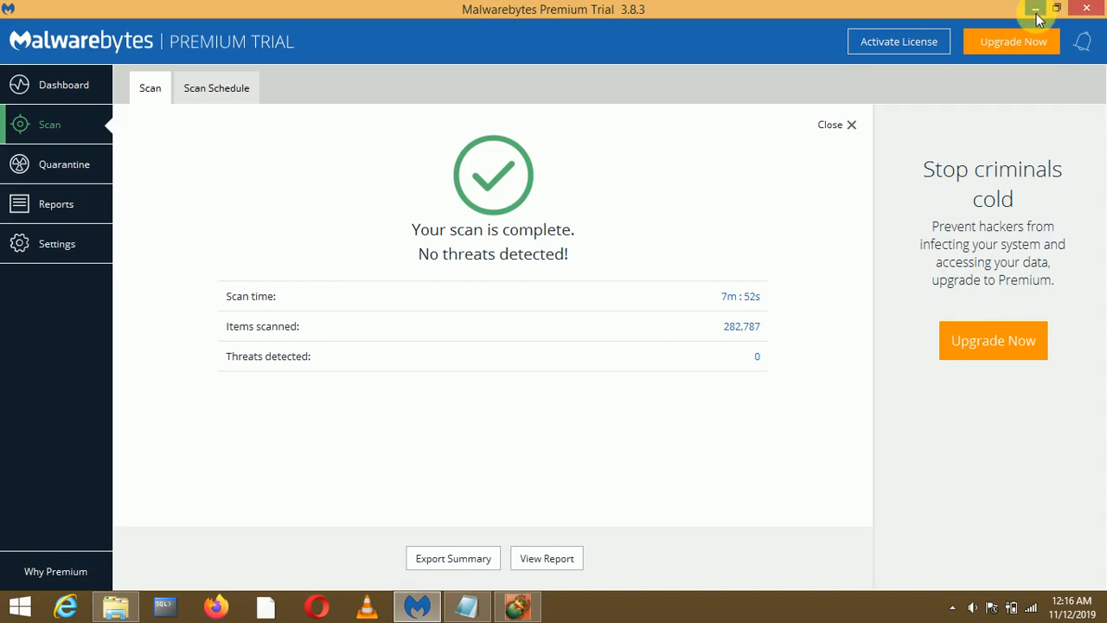
Minimise Malwarebytes, refresh the desktop and select the Launch Data Recovery shortcut
left_click(1035, 8)
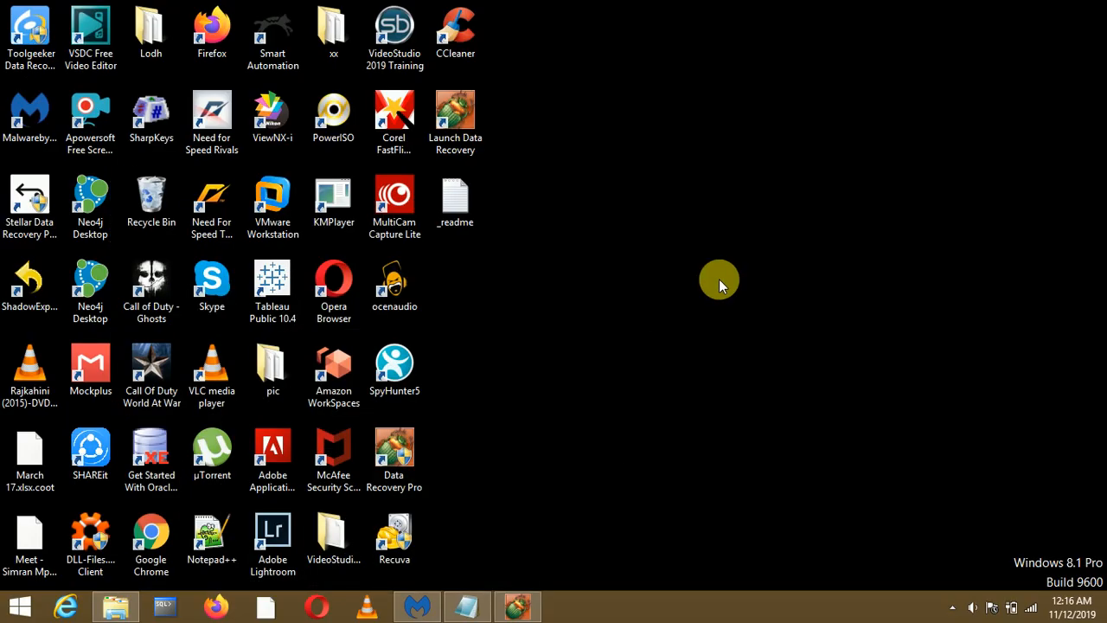
right_click(720, 284)
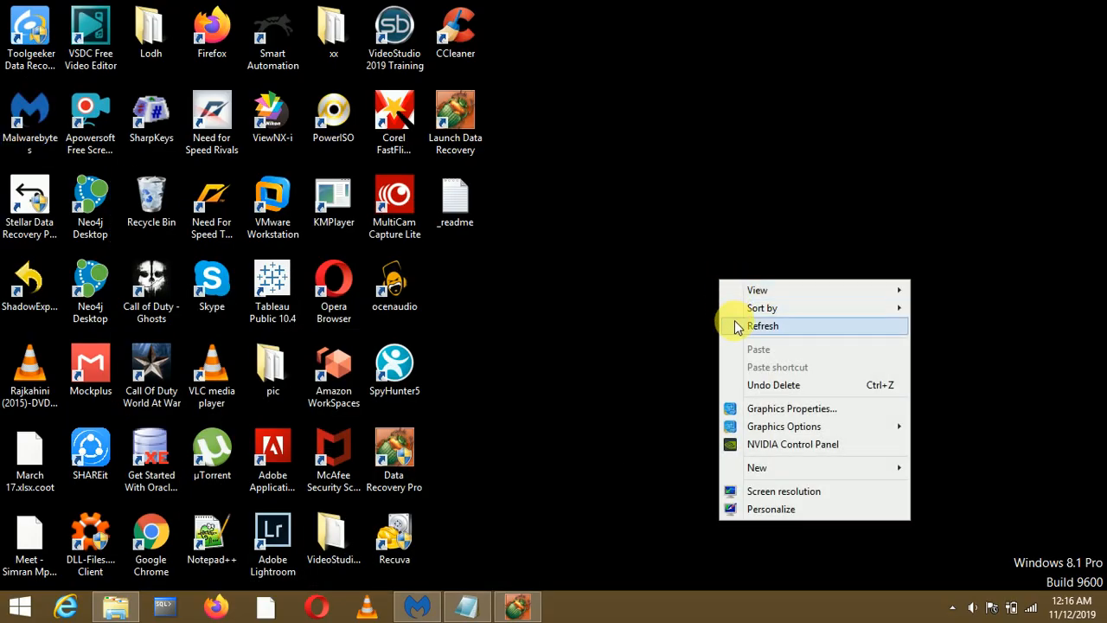
left_click(762, 325)
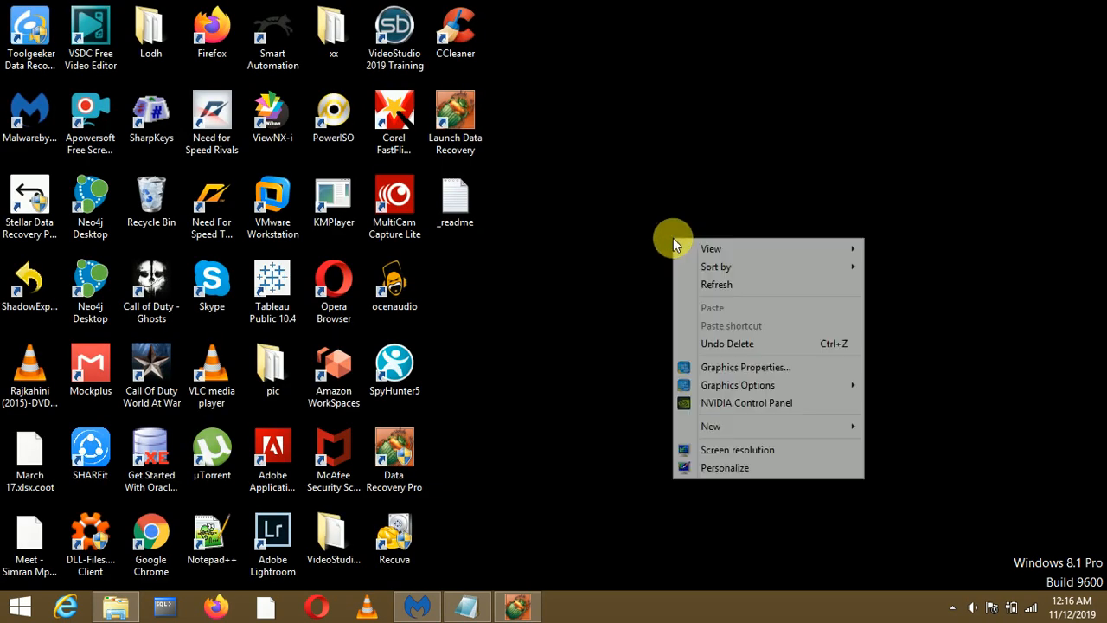
left_click(688, 285)
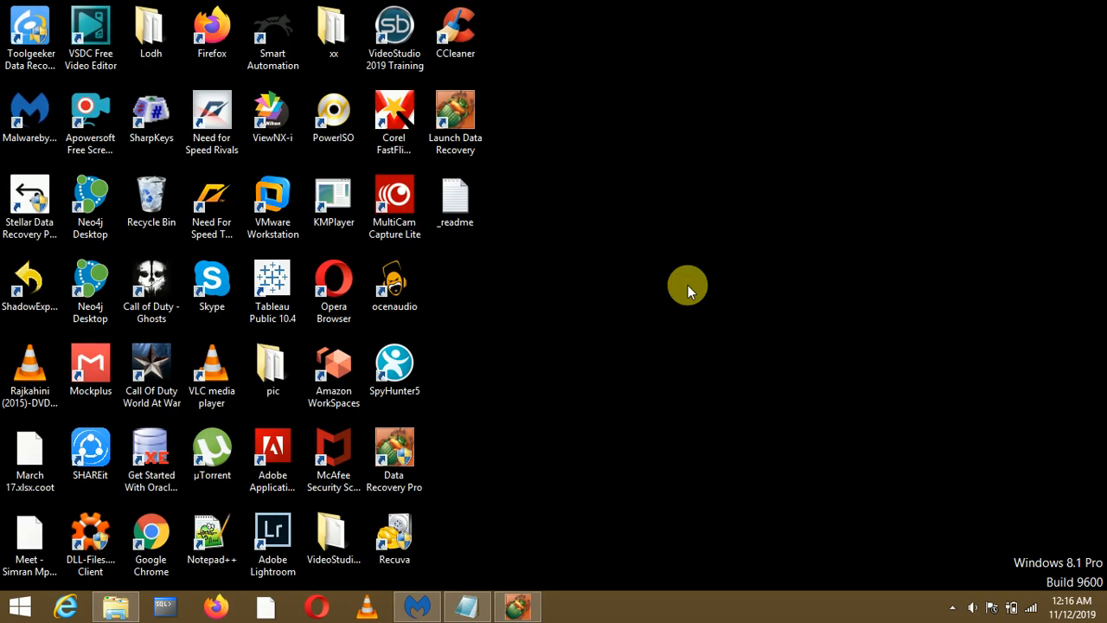
left_click(455, 121)
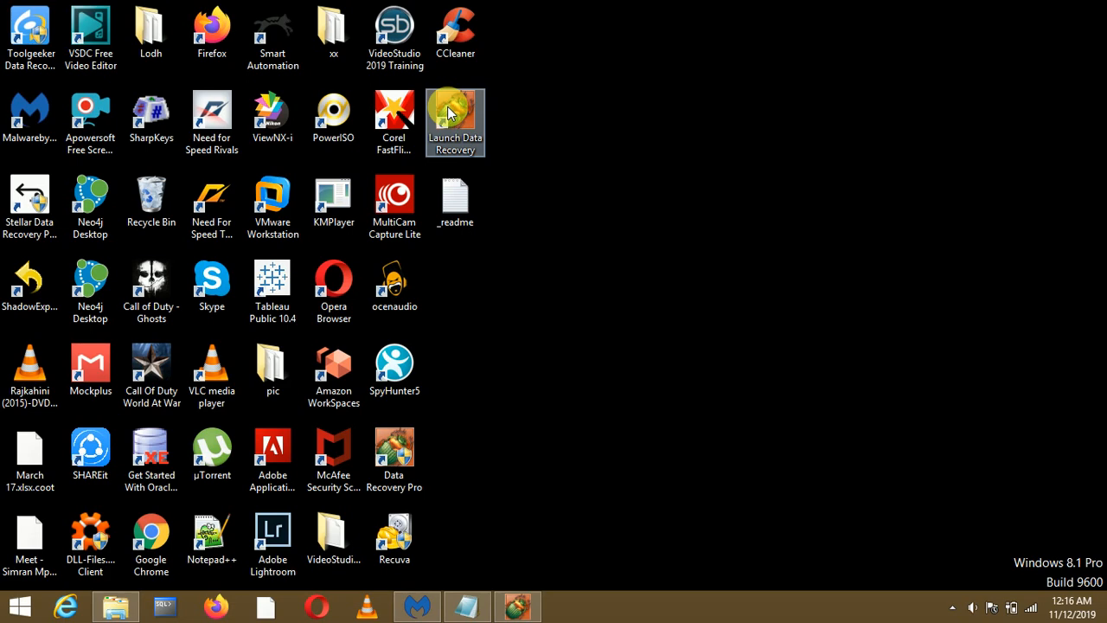
Launch Data Recovery Pro and run a Guided Scan of the existing partition Local Disk (E:)
double_click(455, 121)
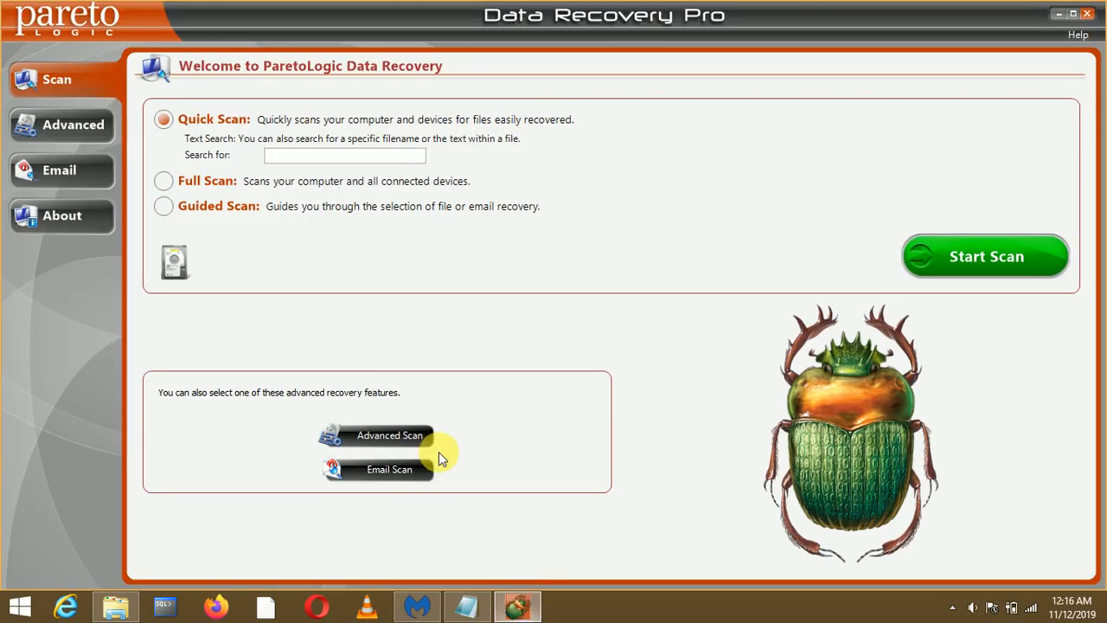
mouse_move(337, 297)
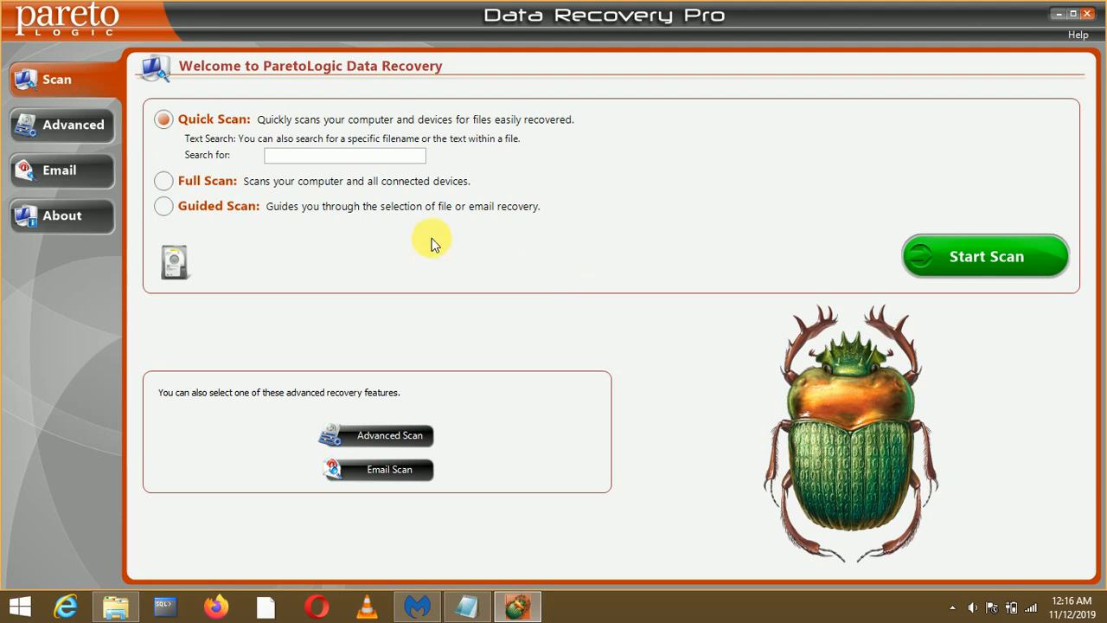
left_click(162, 169)
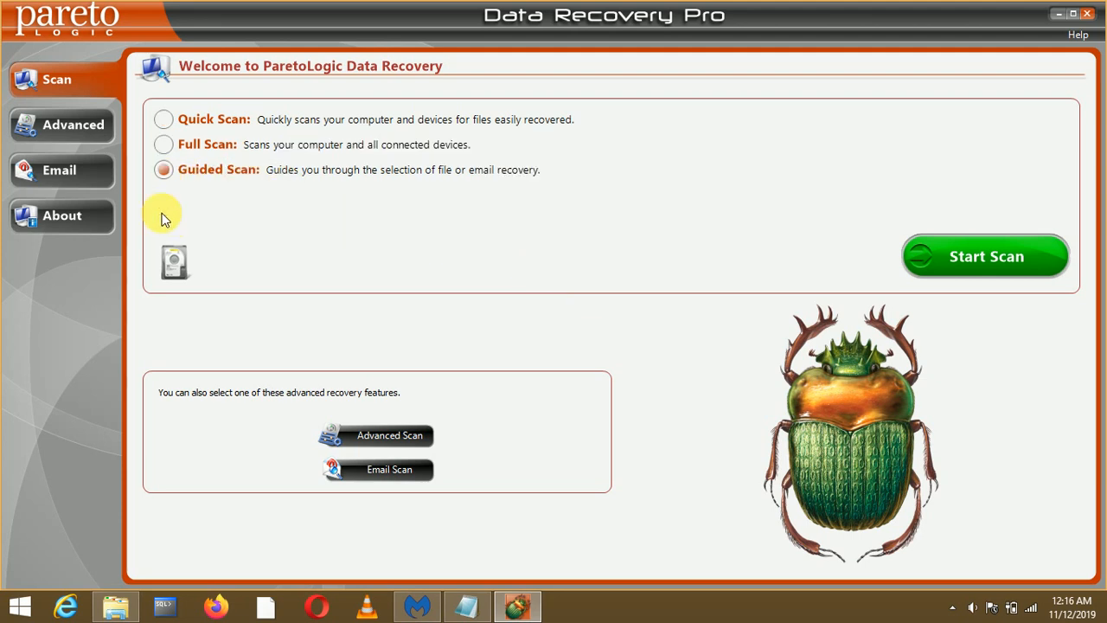
mouse_move(884, 215)
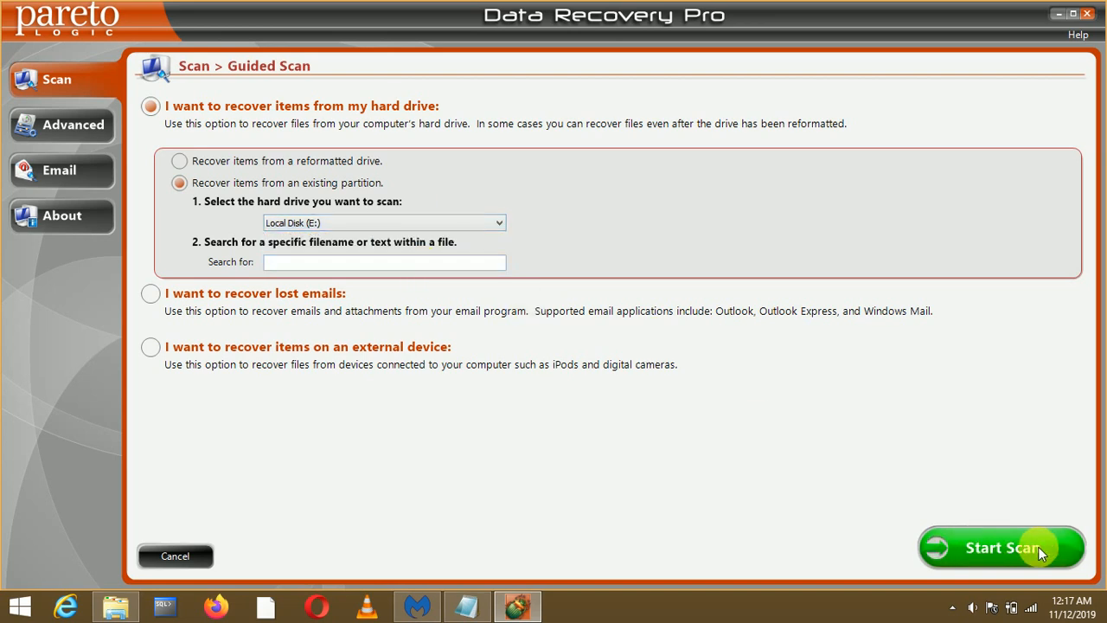
left_click(1000, 547)
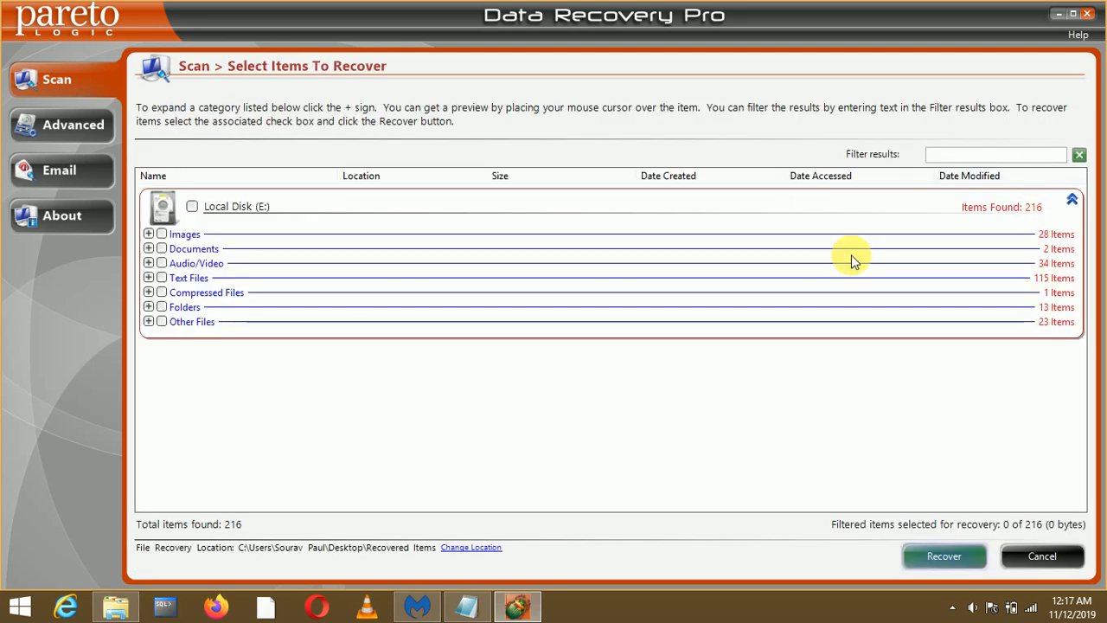
mouse_move(407, 242)
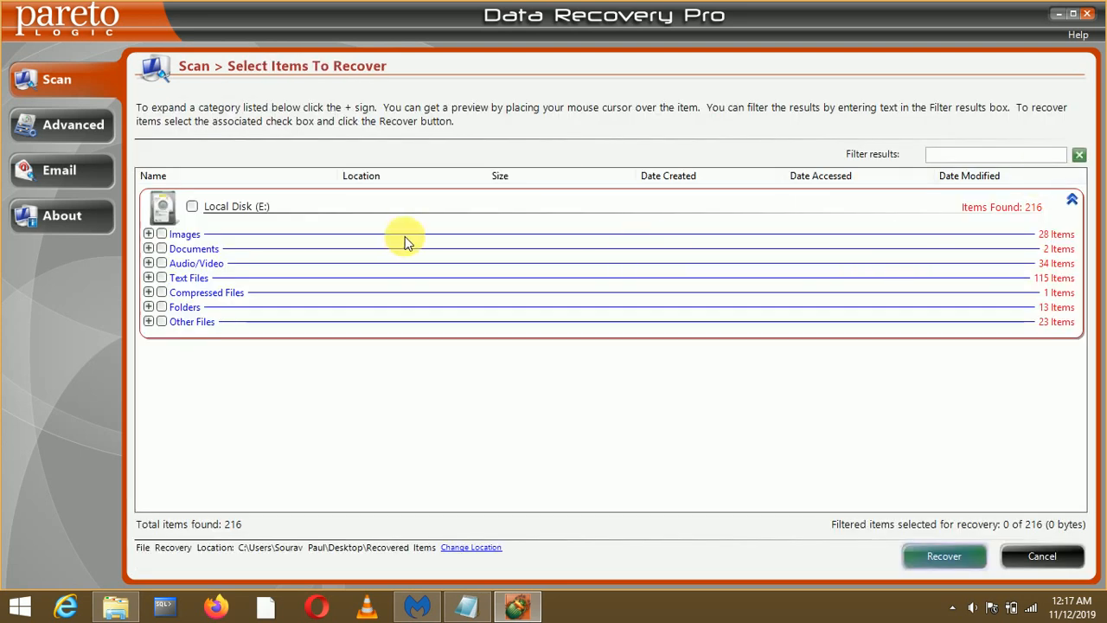
mouse_move(536, 238)
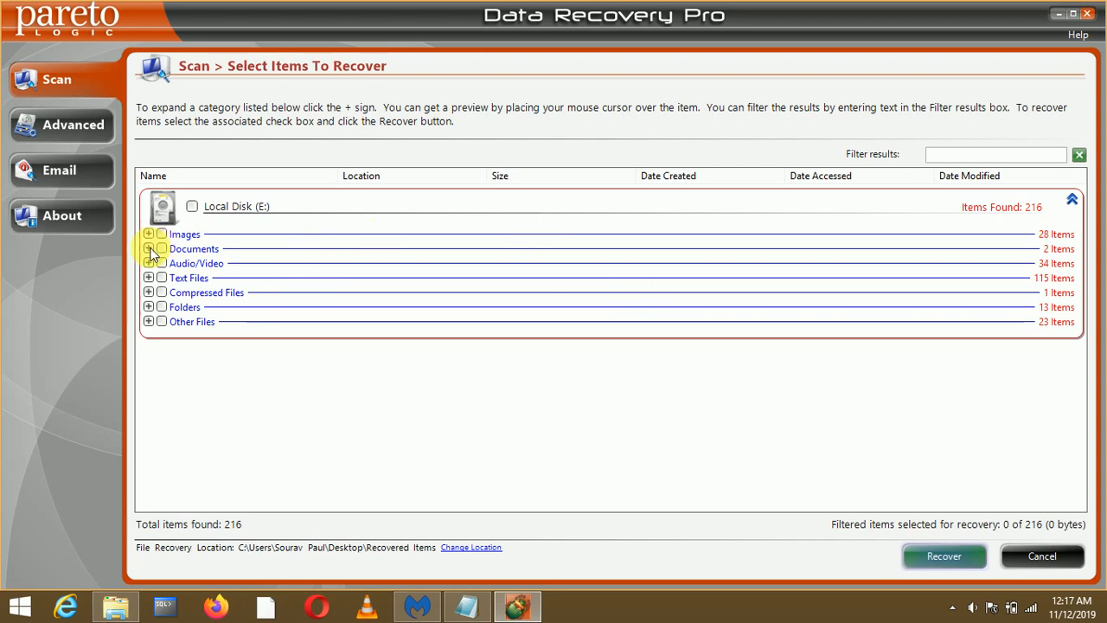
Expand the Documents category and mark both PDF files, 2 of 216 items
left_click(149, 250)
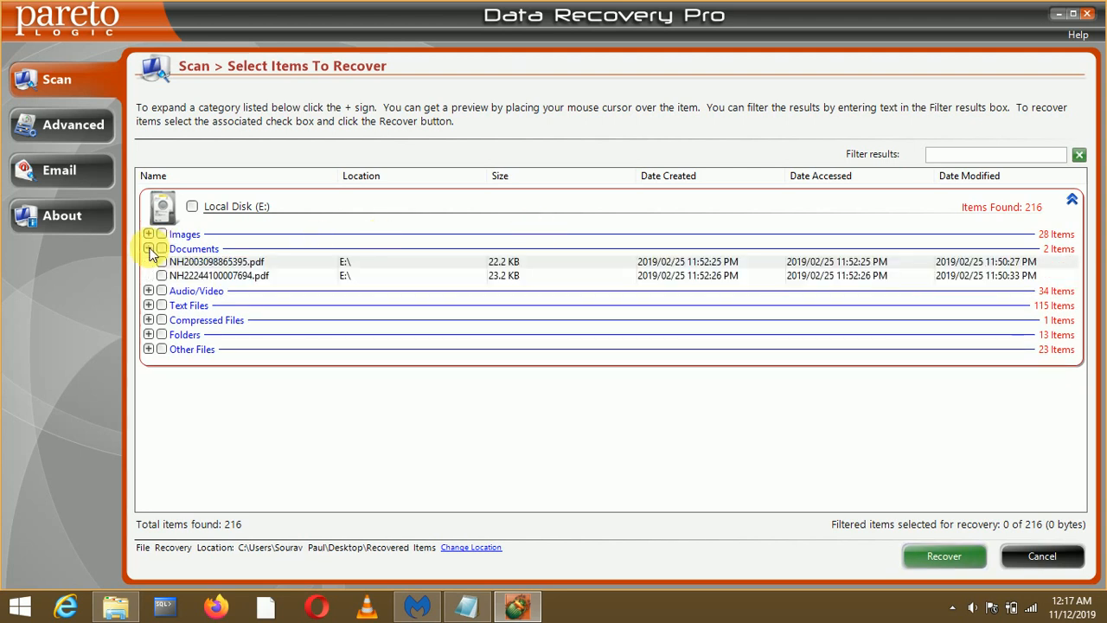
left_click(149, 249)
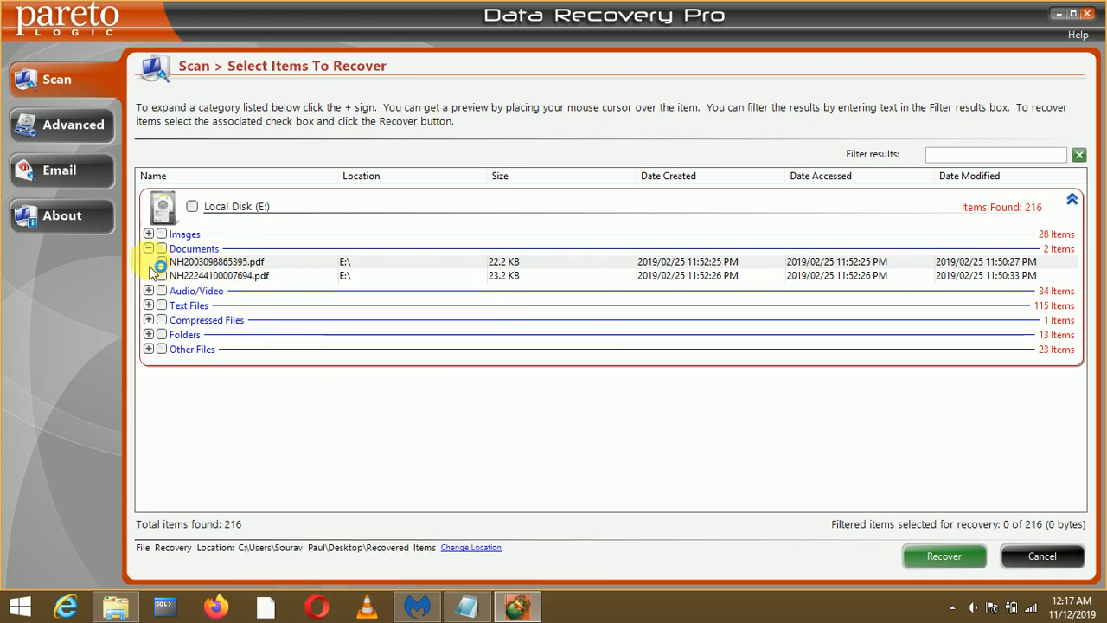
left_click(161, 262)
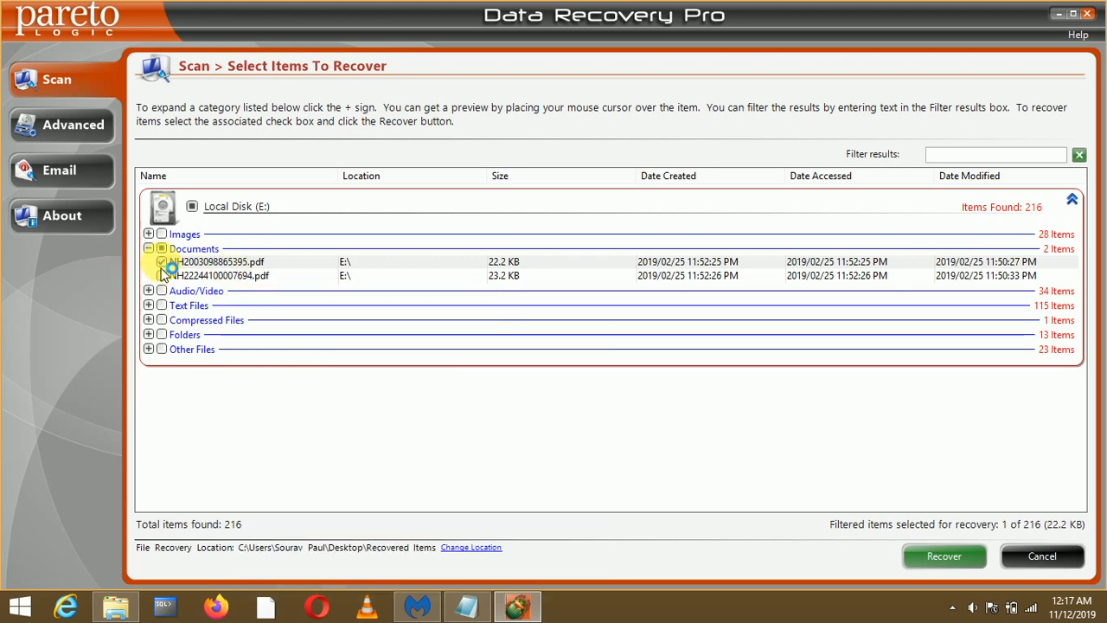
left_click(161, 276)
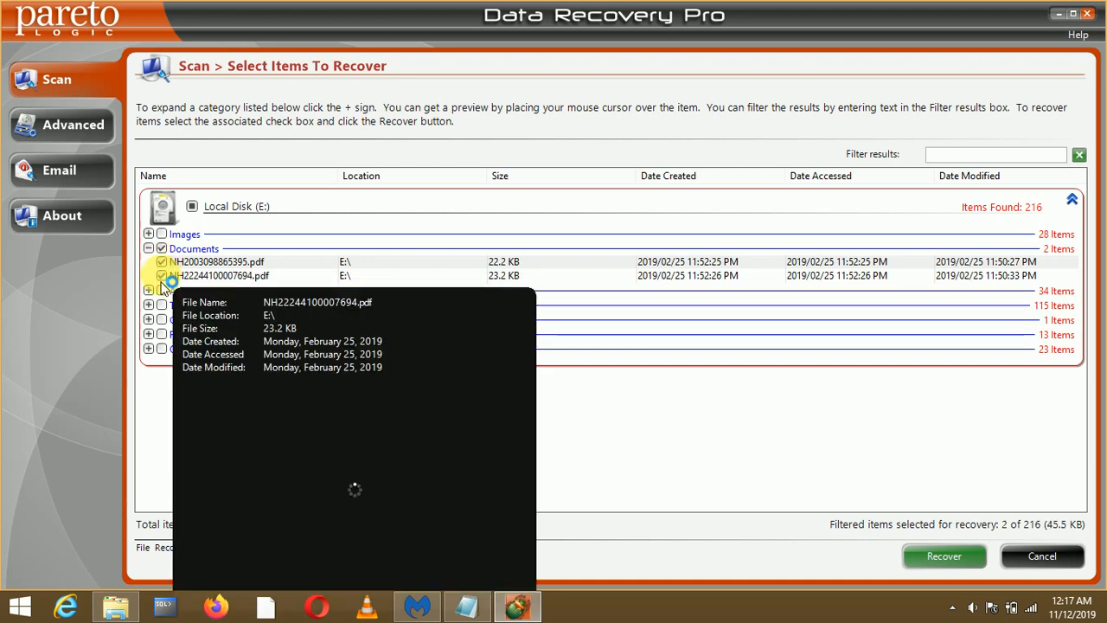
mouse_move(450, 553)
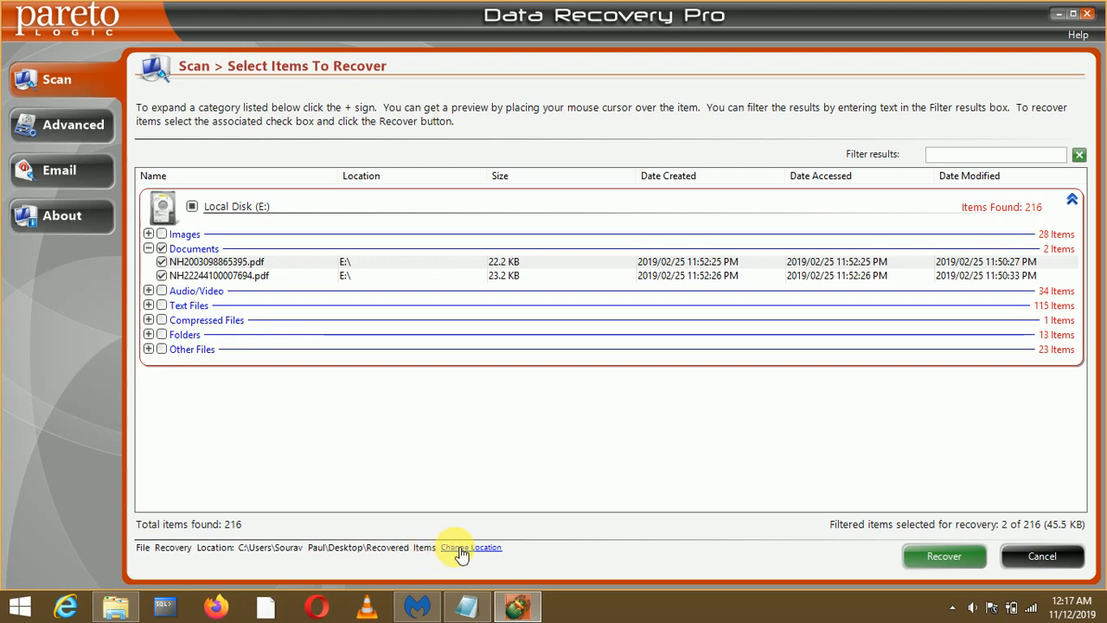
Set the recovery destination to E:\ and recover the two marked PDFs
left_click(470, 547)
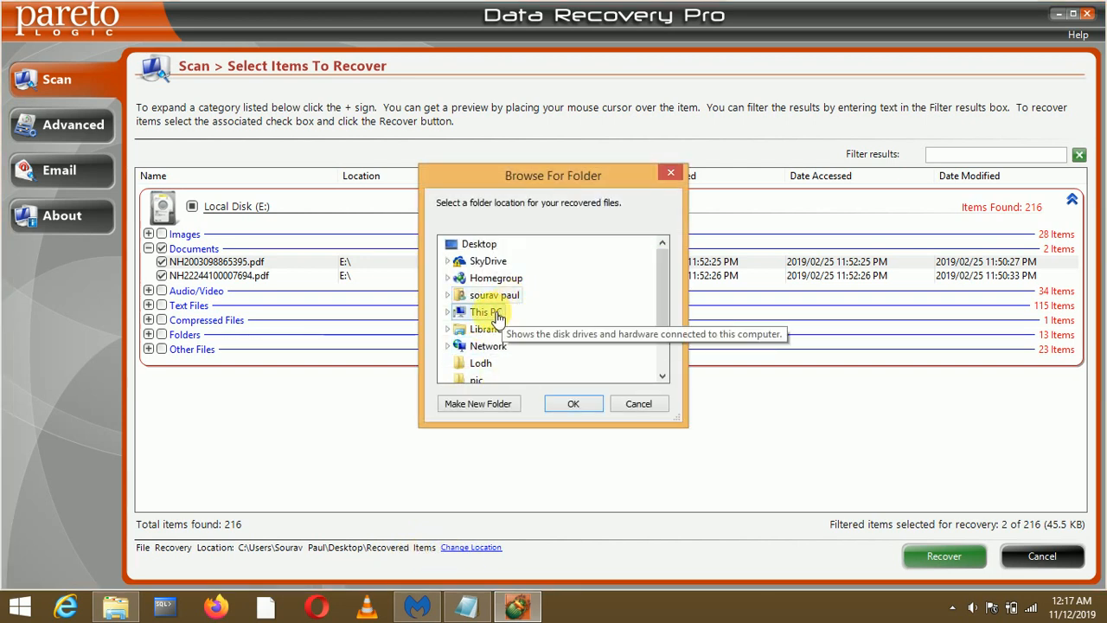
left_click(485, 311)
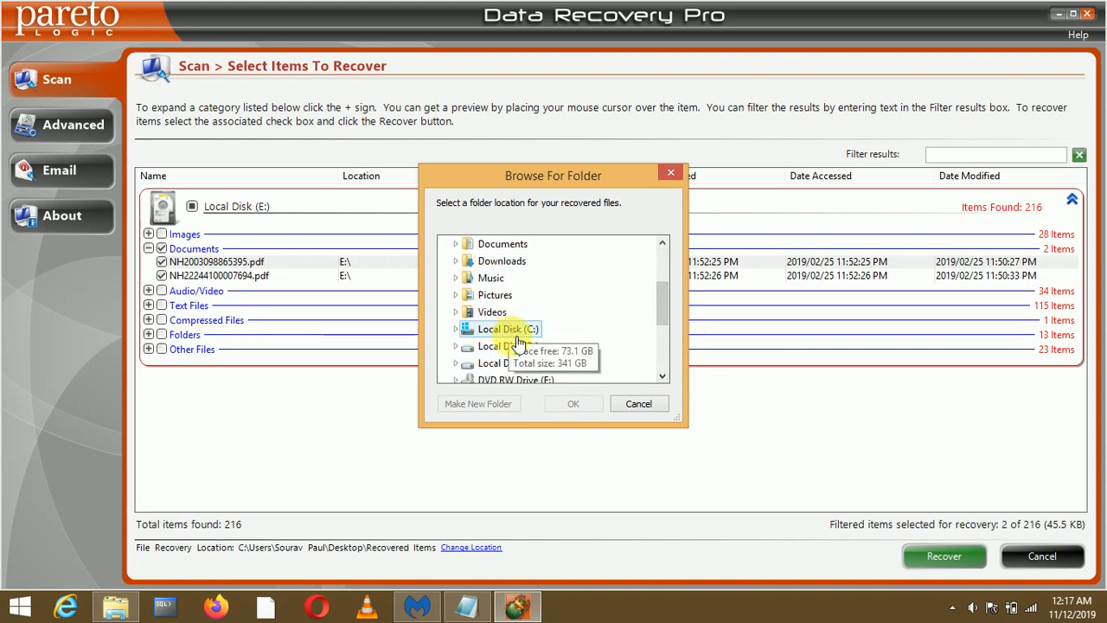
double_click(505, 242)
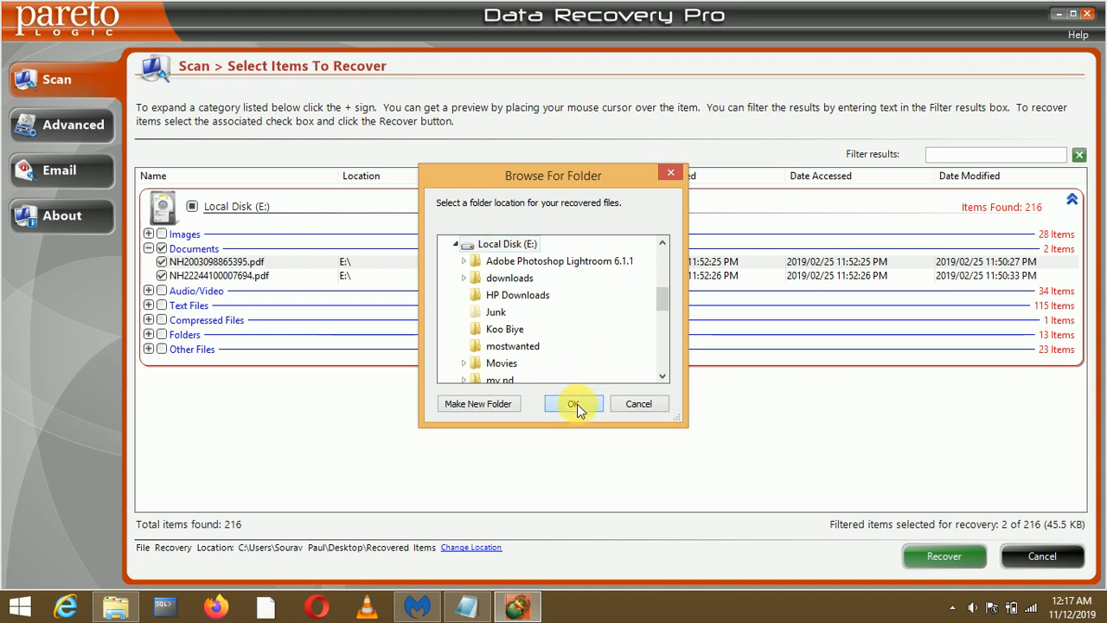
left_click(575, 403)
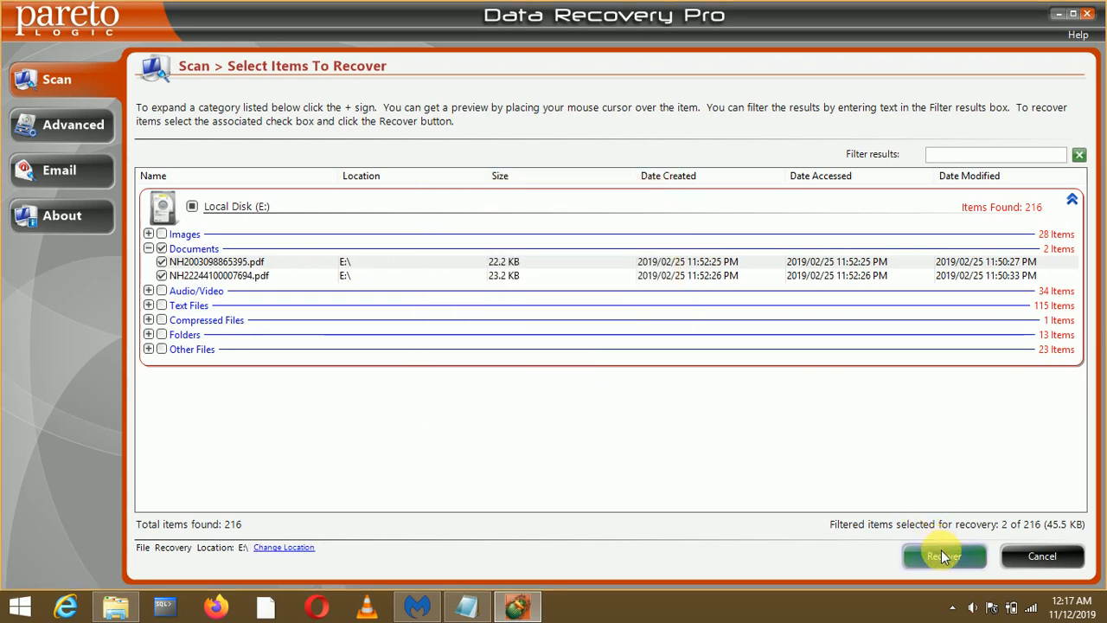
left_click(945, 558)
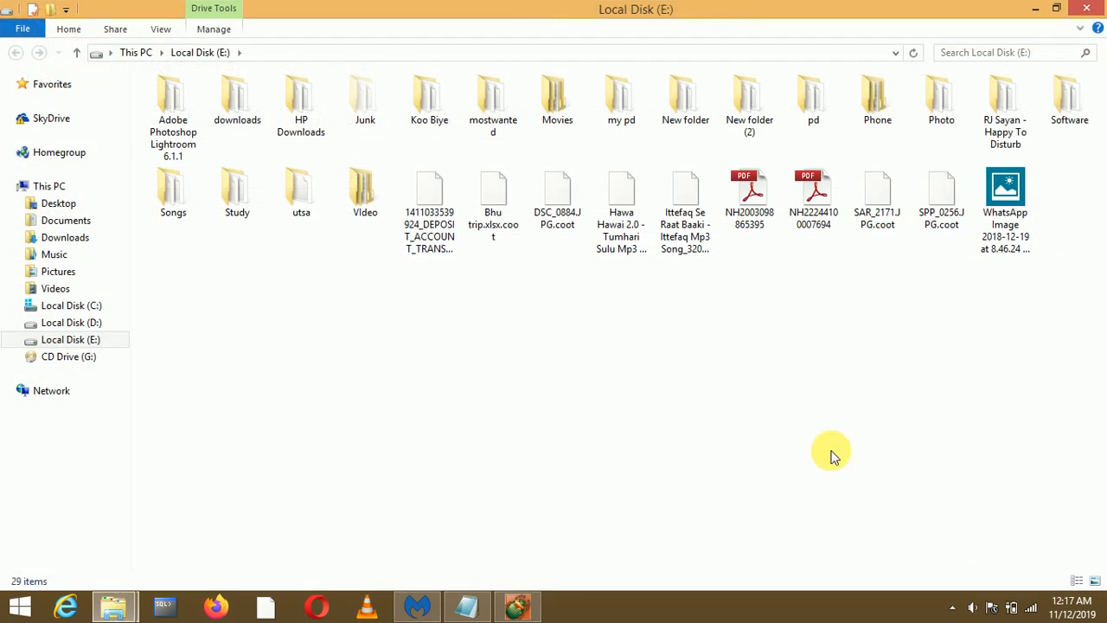
Select the first recovered PDF on Local Disk (E:) and open it to verify it reads correctly
left_click(749, 199)
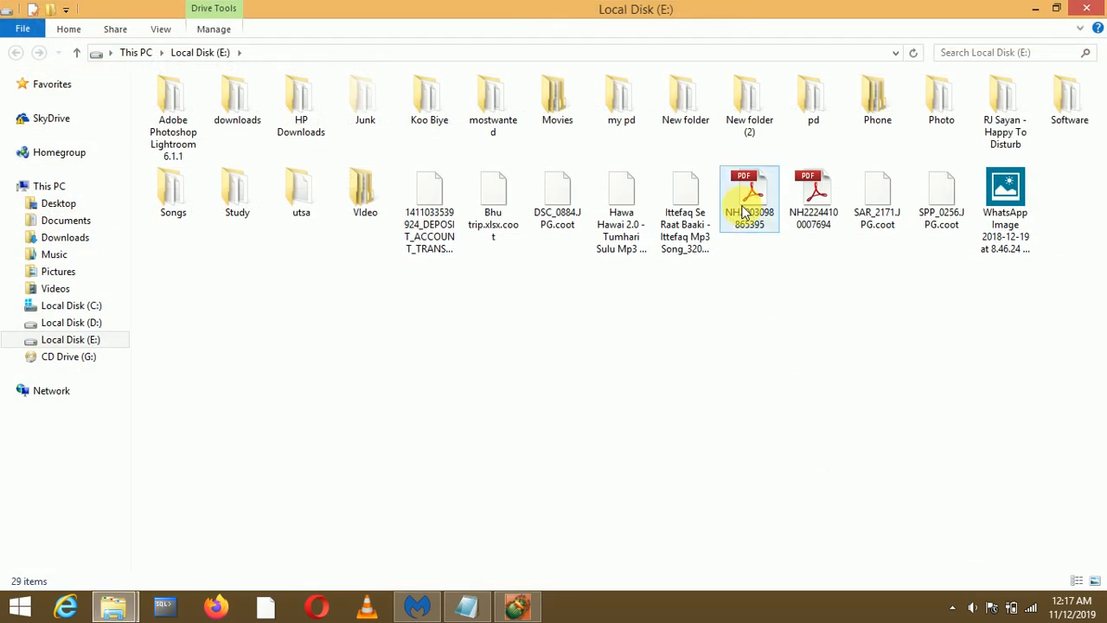
left_click(749, 199)
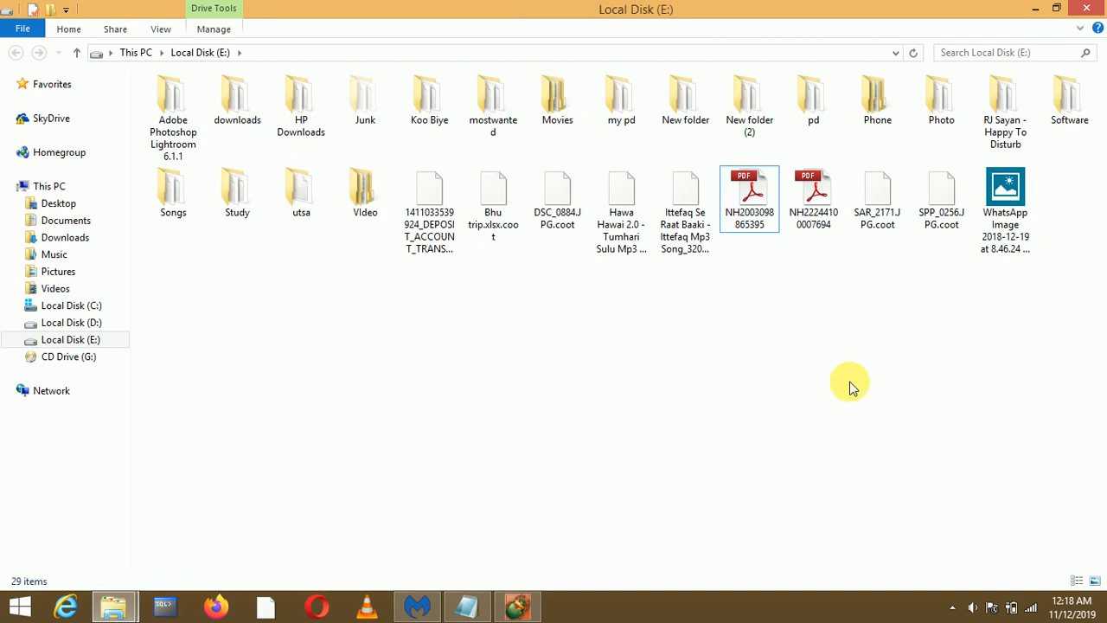
left_click(749, 199)
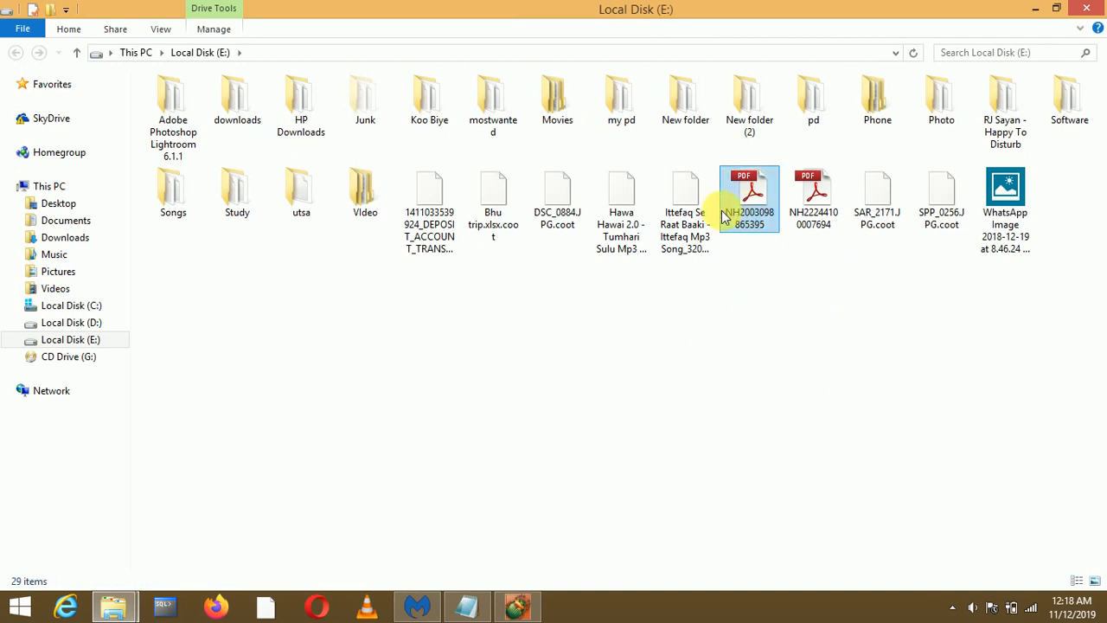
left_click(685, 208)
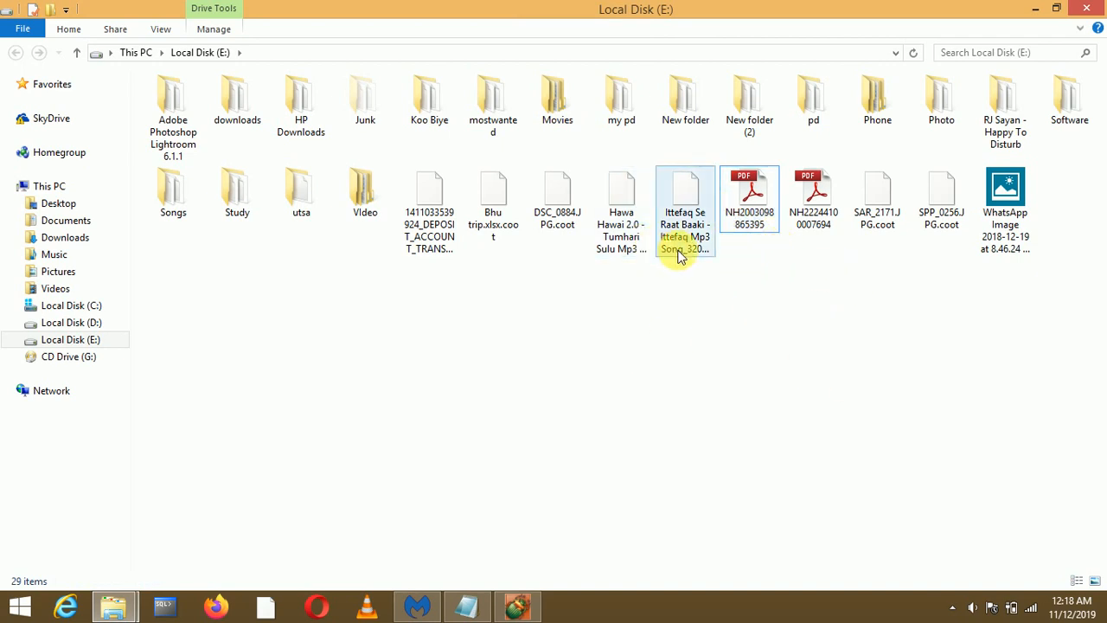
left_click(749, 193)
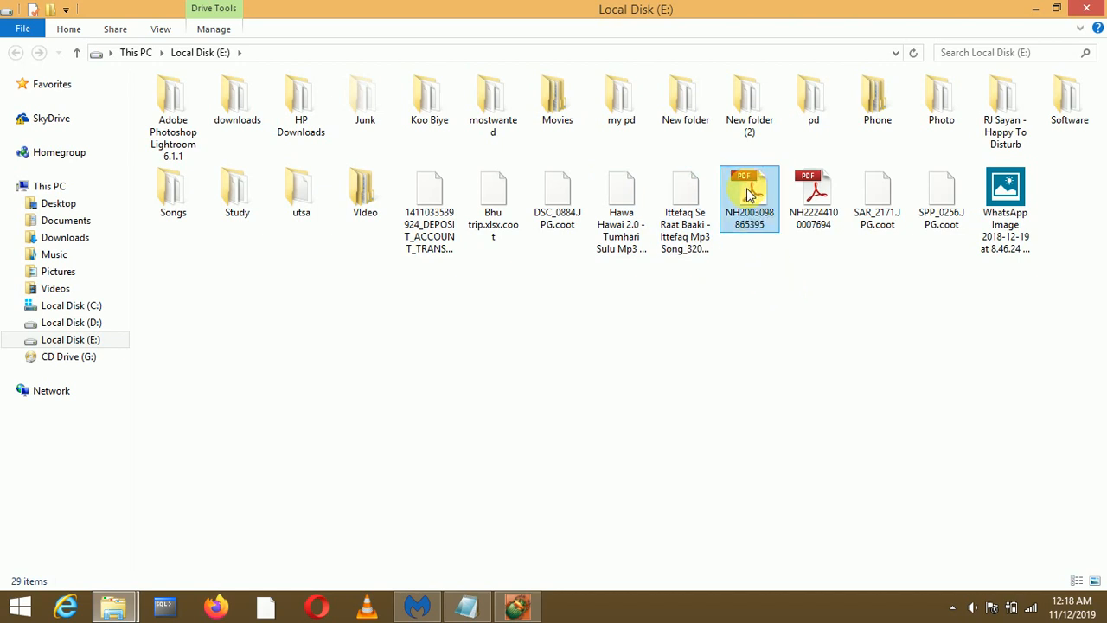
left_click(750, 194)
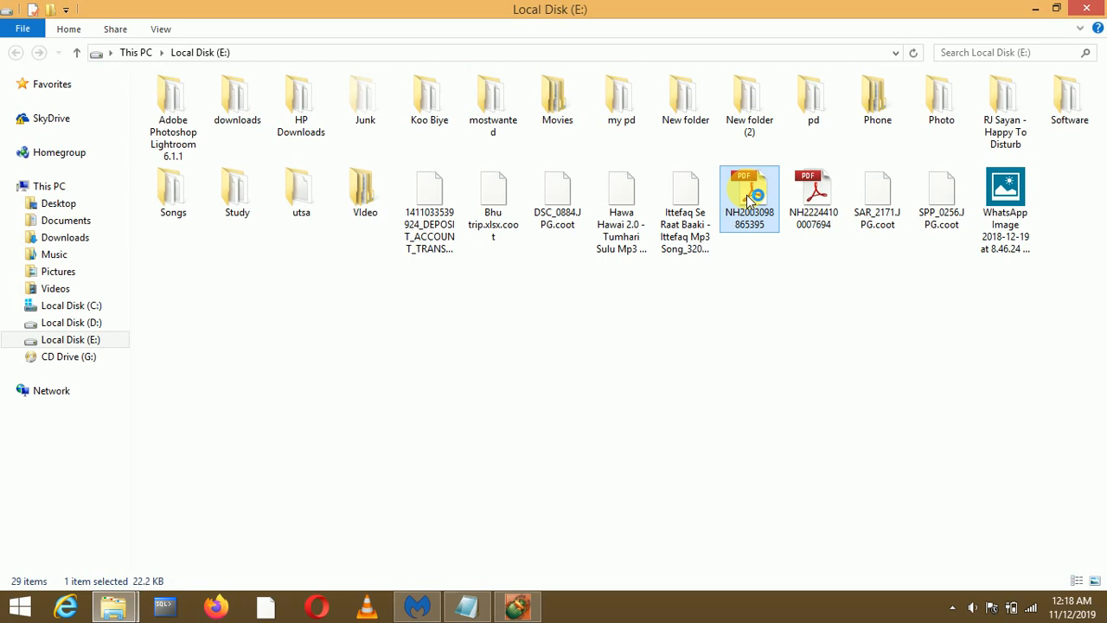
double_click(749, 190)
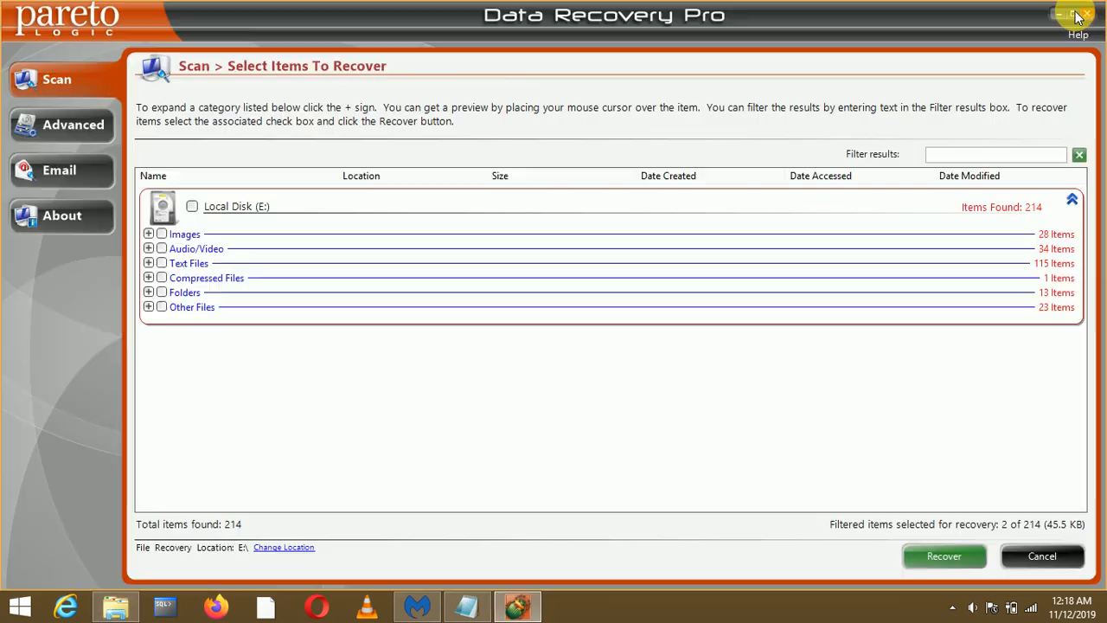
mouse_move(1076, 15)
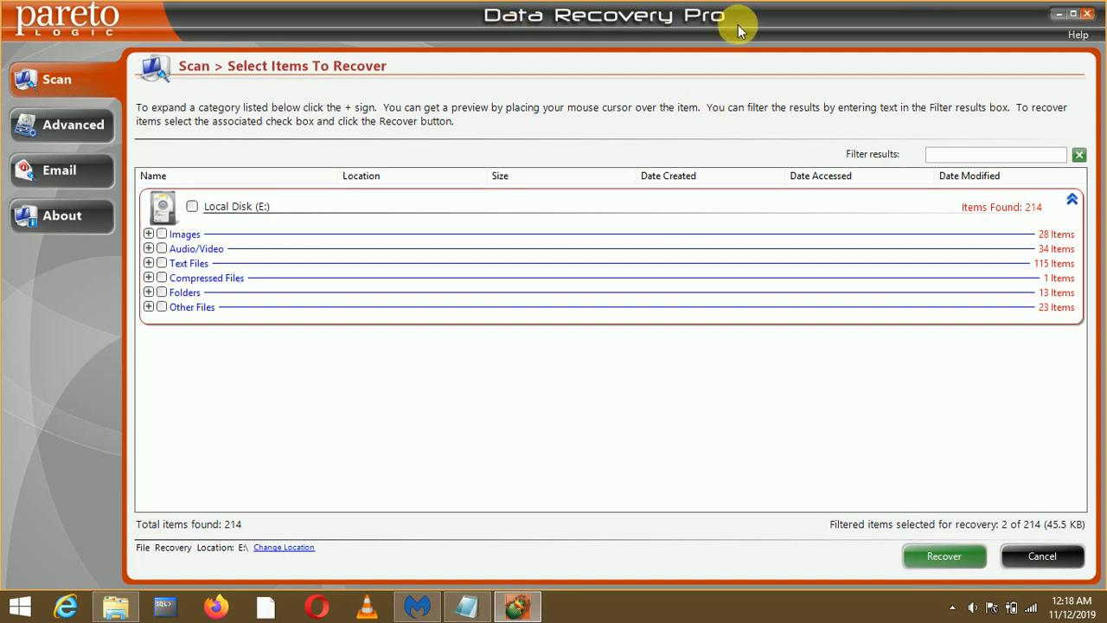
mouse_move(737, 26)
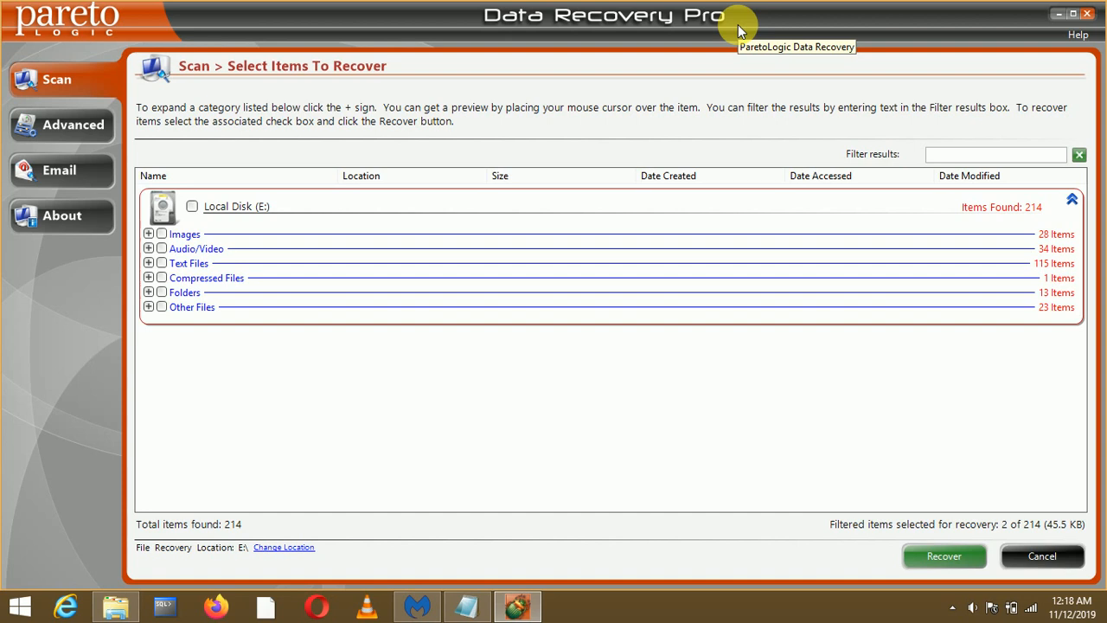
mouse_move(430, 412)
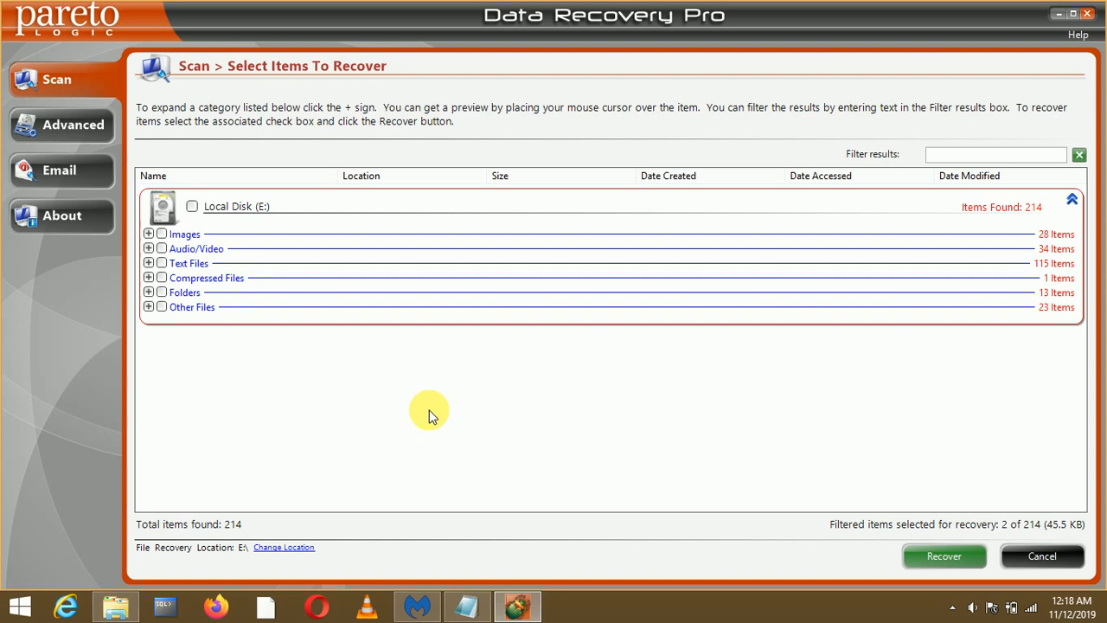
Close Data Recovery Pro so the Windows desktop with its shortcuts is showing
left_click(1059, 14)
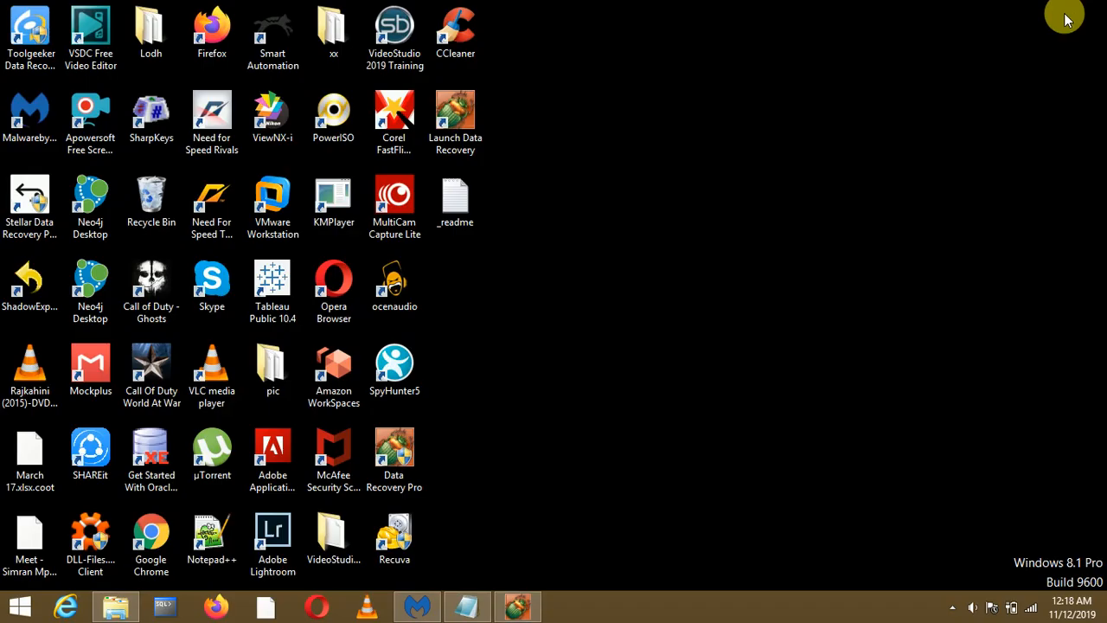
mouse_move(765, 201)
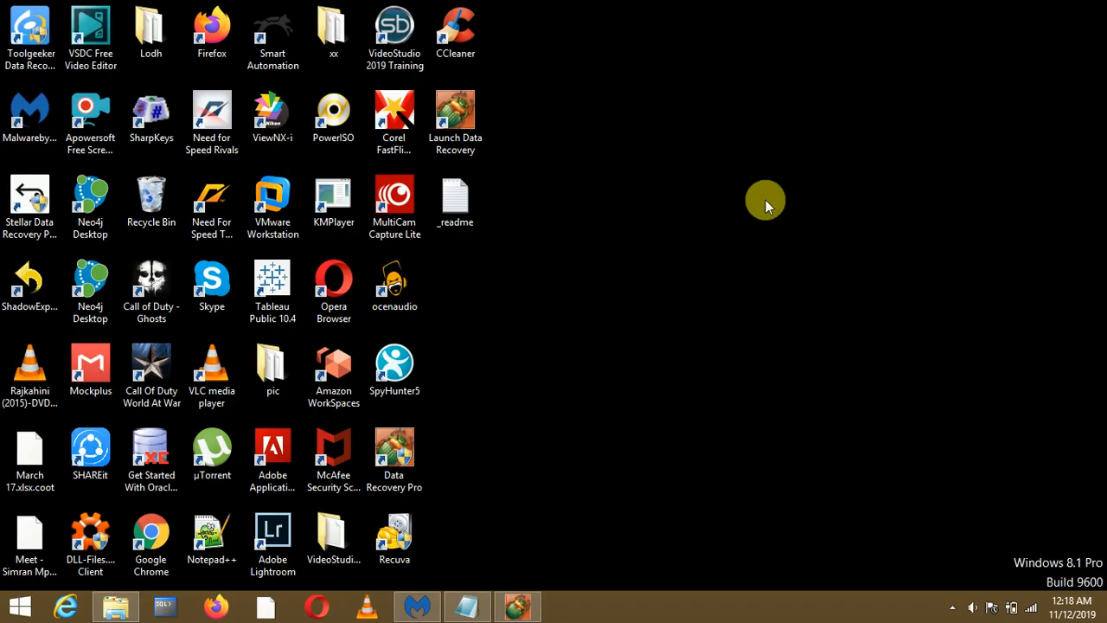